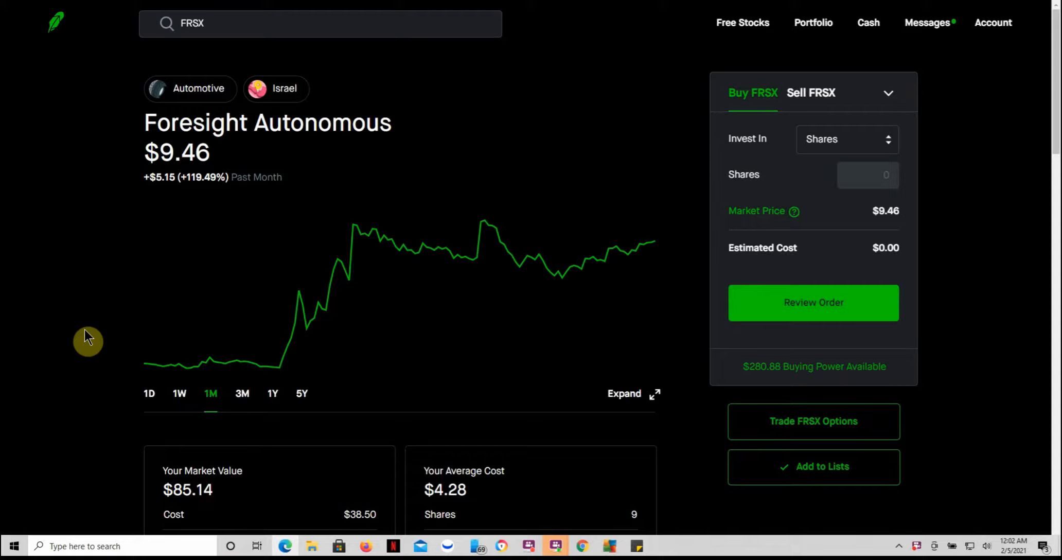
pyautogui.moveTo(407, 255)
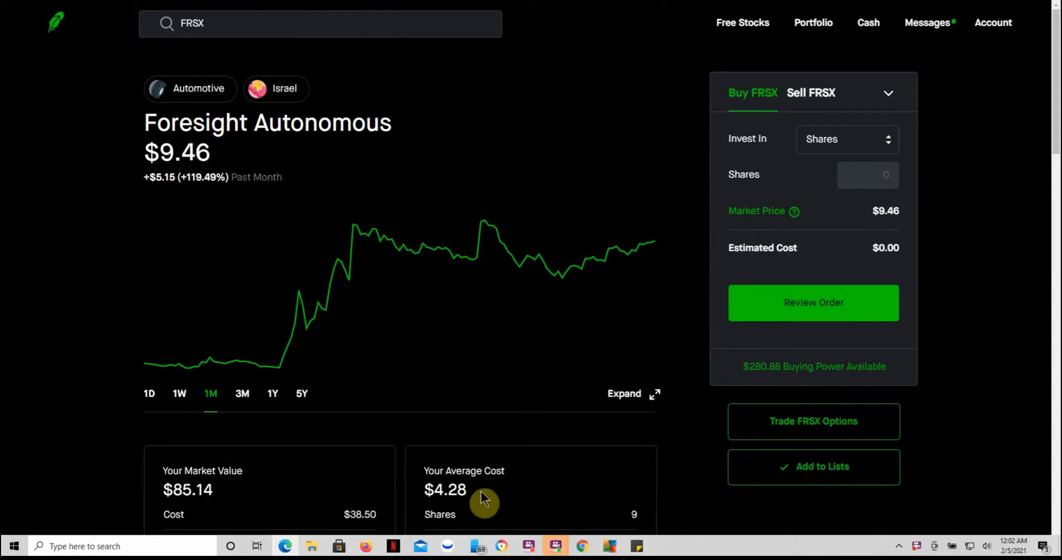
pyautogui.moveTo(623, 509)
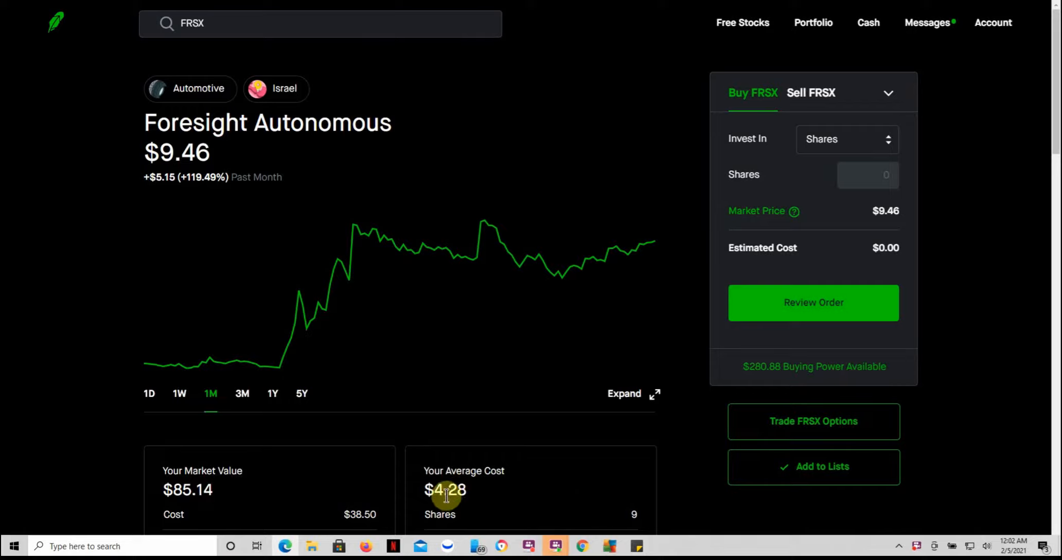
pyautogui.moveTo(32, 420)
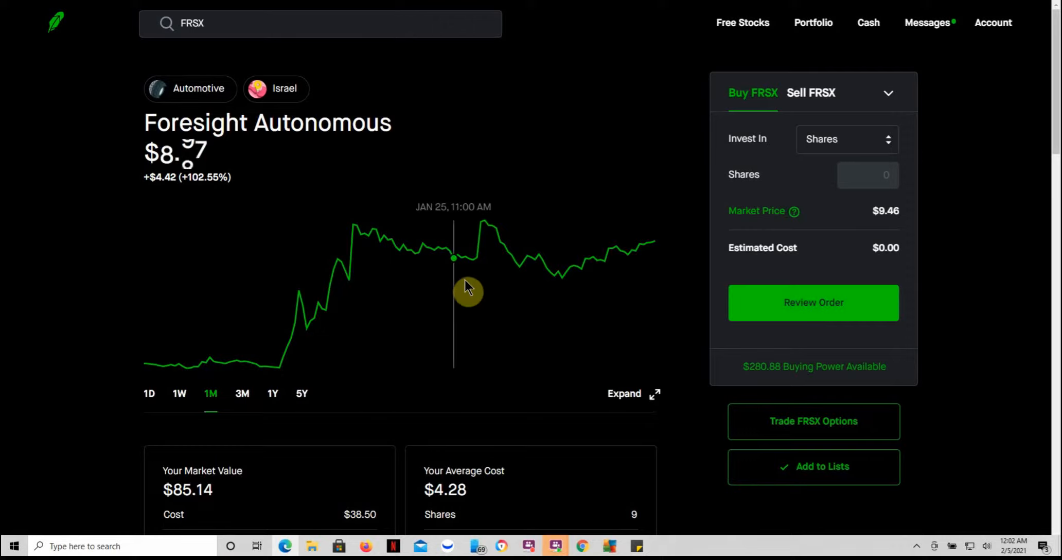
pyautogui.moveTo(474, 274)
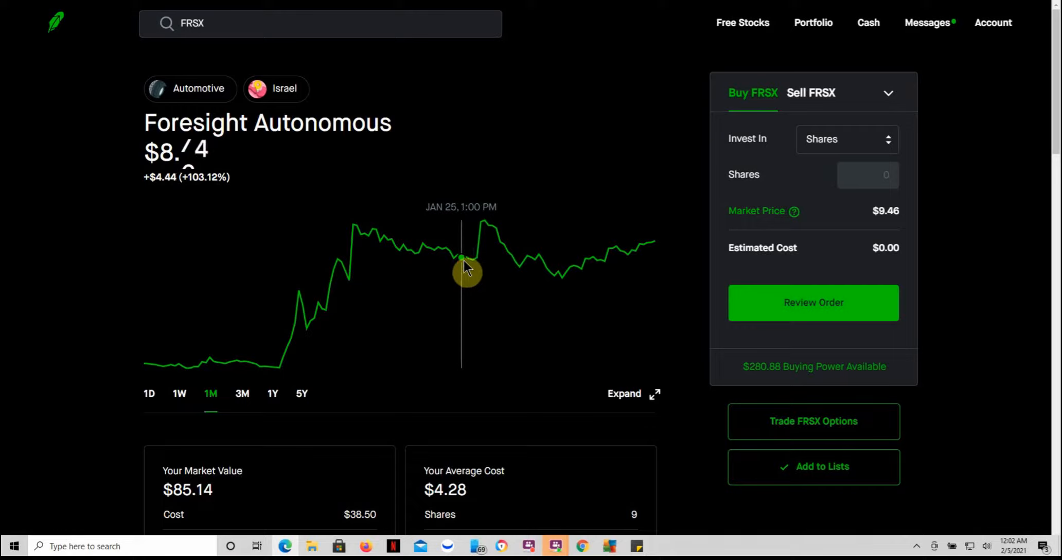
pyautogui.moveTo(522, 274)
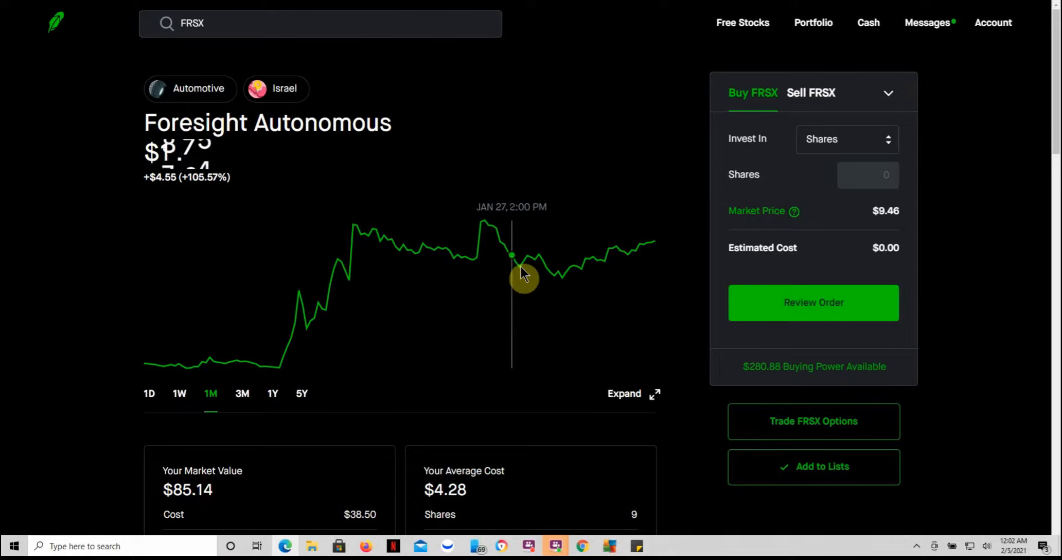
pyautogui.moveTo(551, 275)
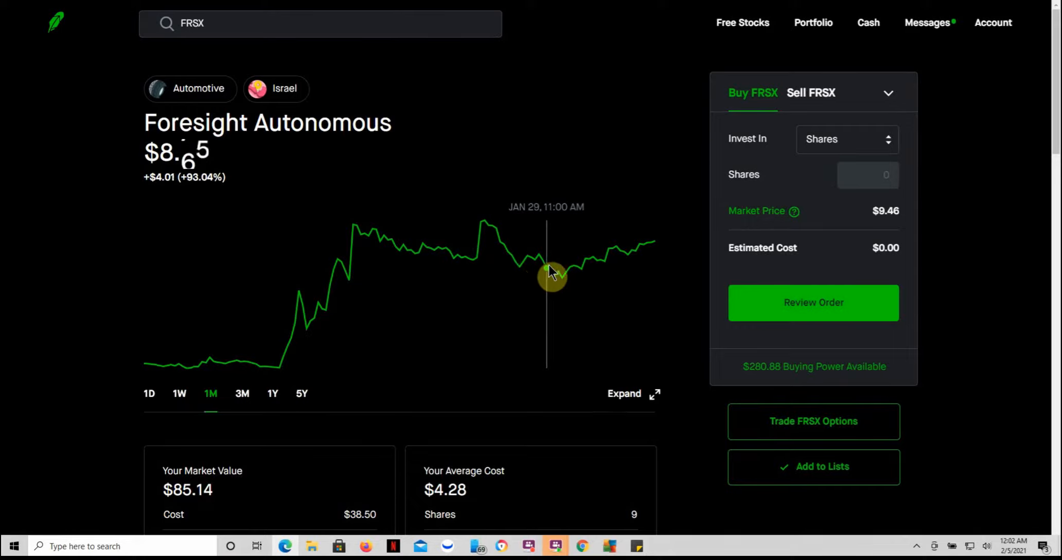
pyautogui.moveTo(538, 264)
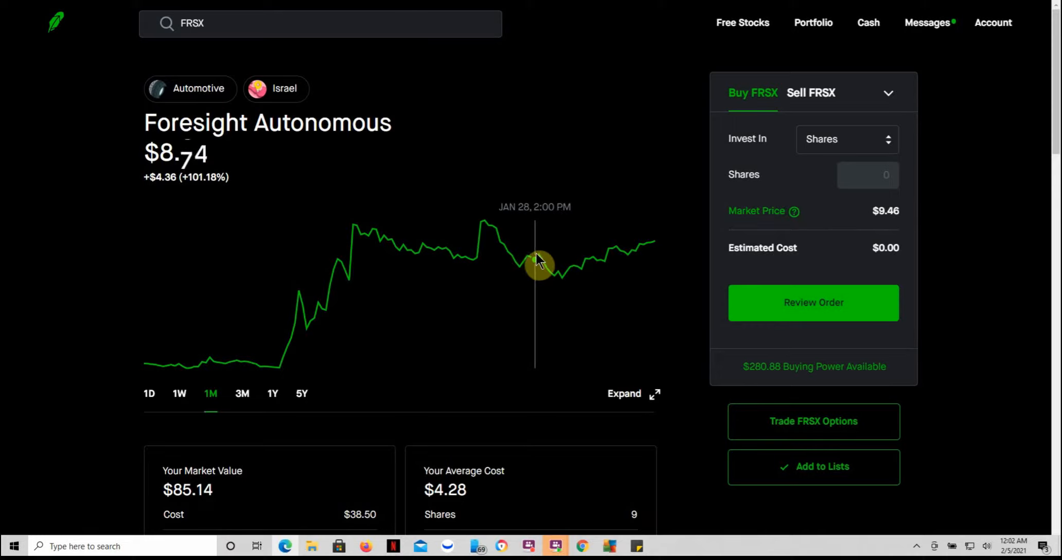
pyautogui.moveTo(522, 270)
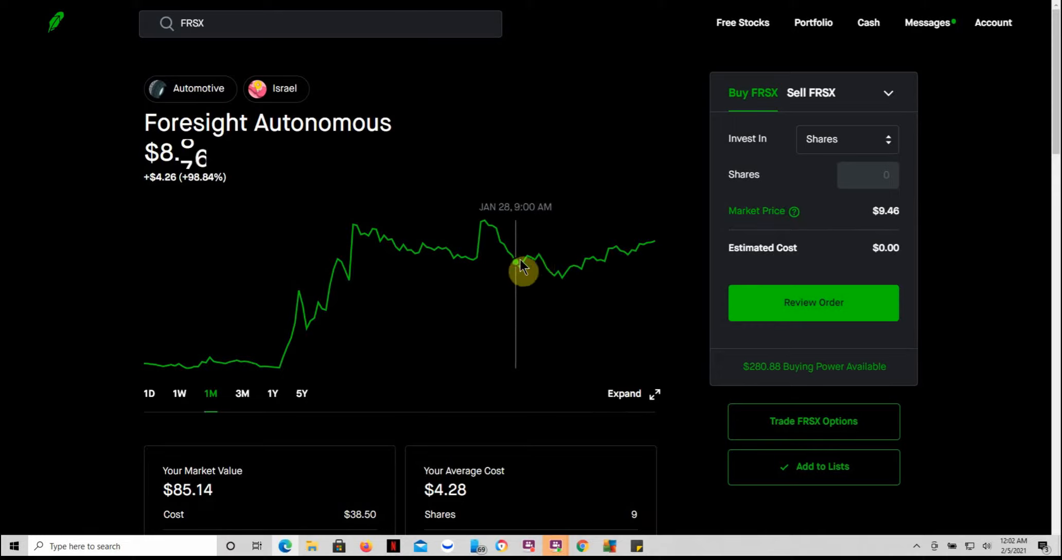
pyautogui.moveTo(572, 276)
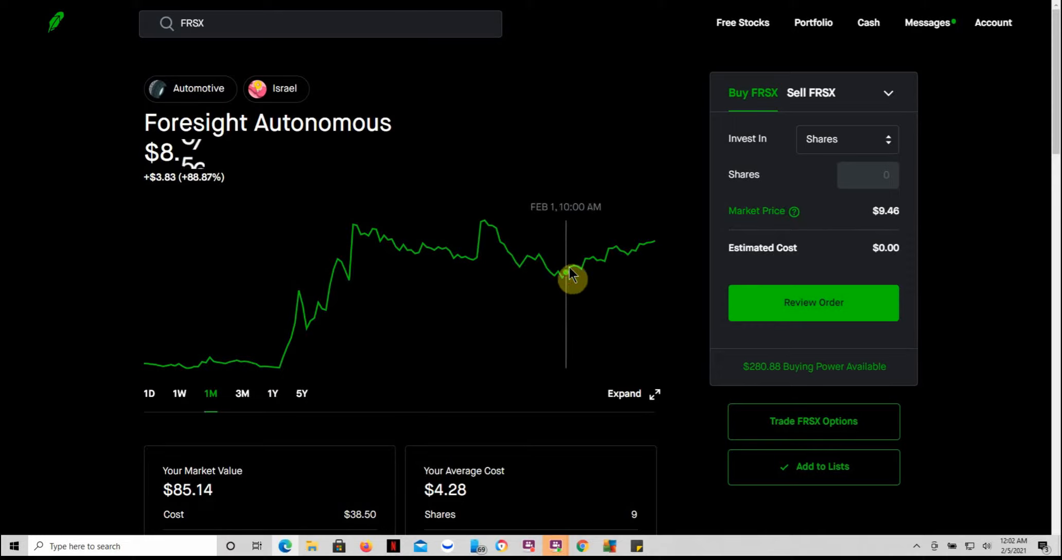
pyautogui.moveTo(550, 274)
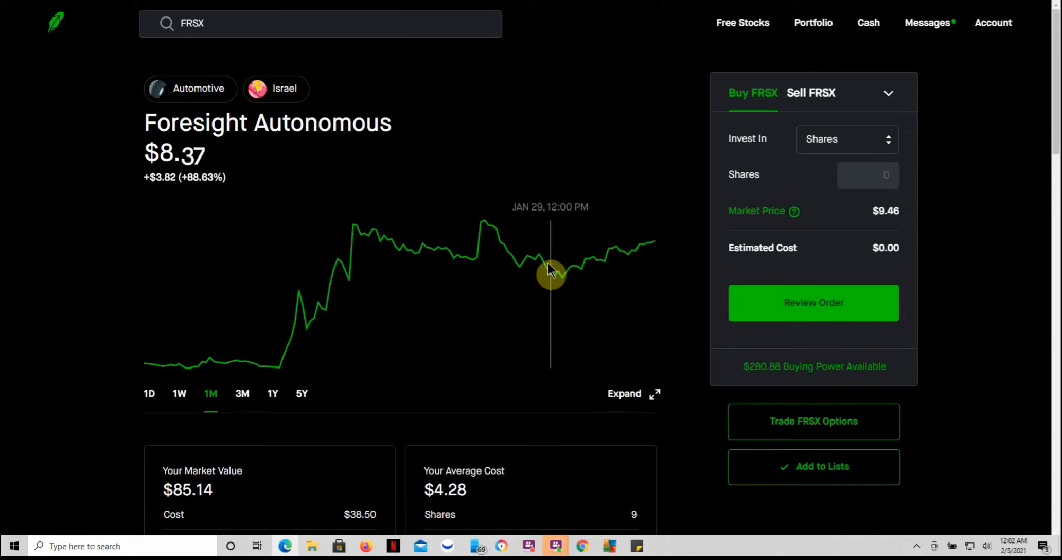
pyautogui.moveTo(560, 263)
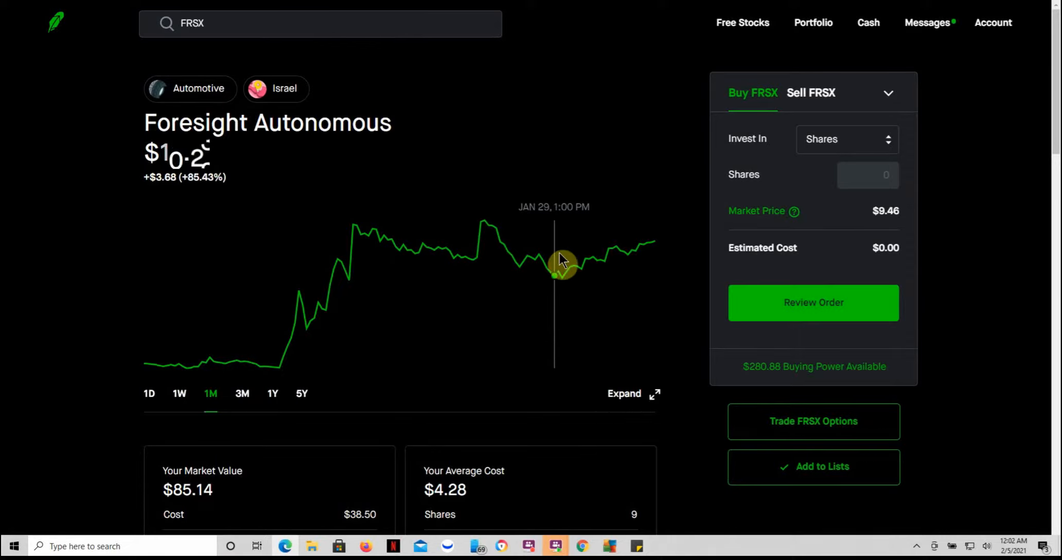
pyautogui.moveTo(143, 411)
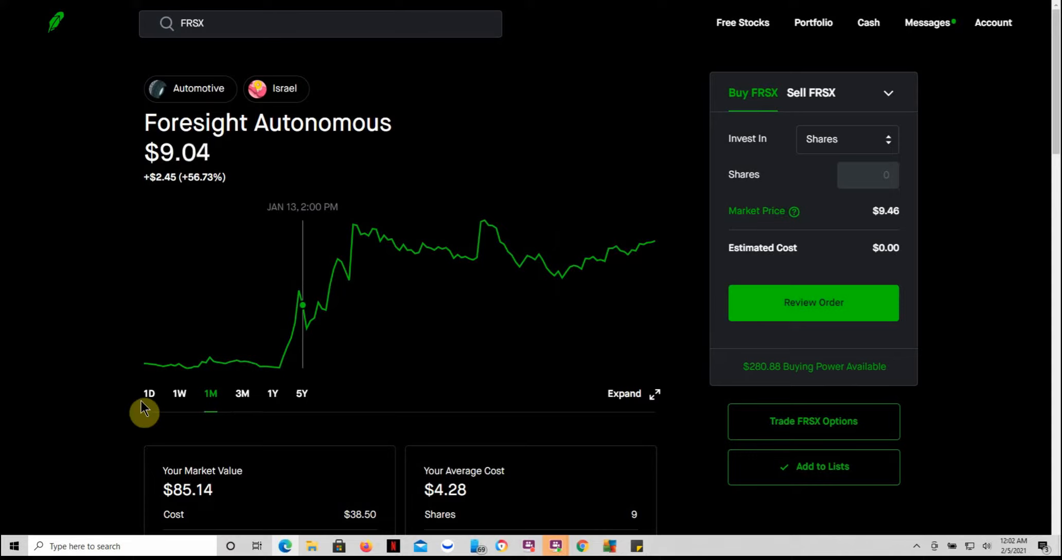
# Switch the FRSX chart to the 1D range and hover to read intraday prices around $8.96
pyautogui.click(180, 393)
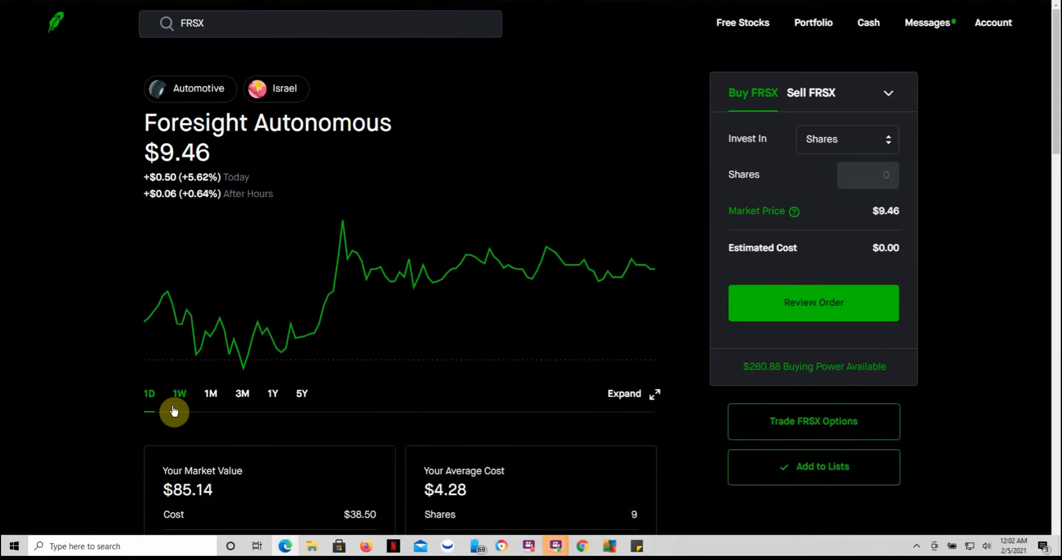
pyautogui.click(148, 393)
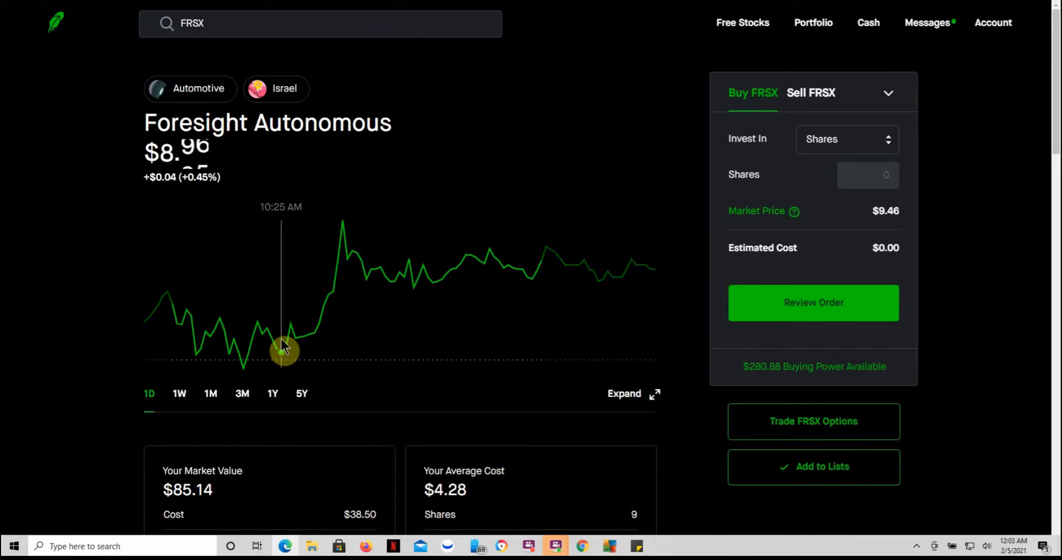
pyautogui.moveTo(245, 369)
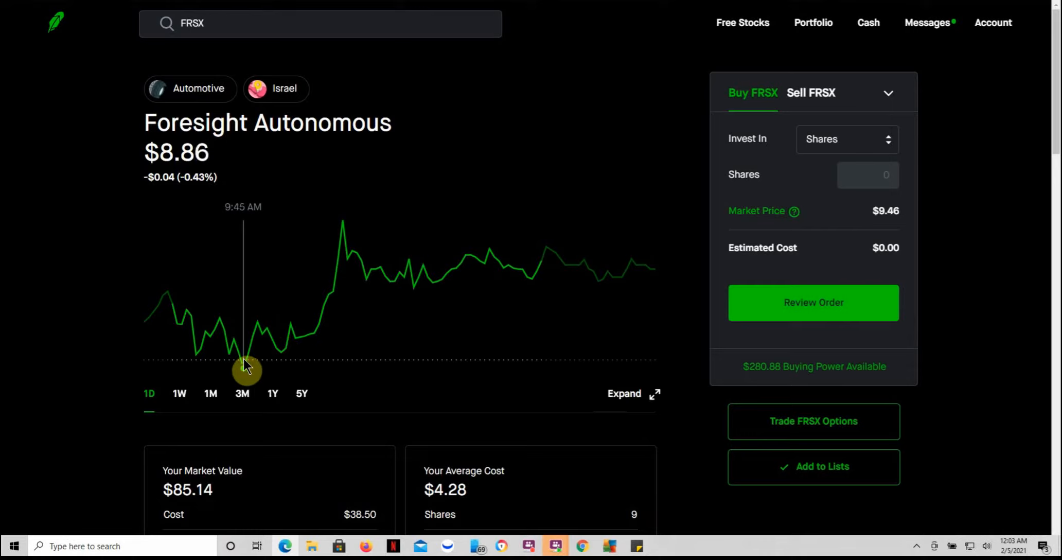
pyautogui.moveTo(253, 359)
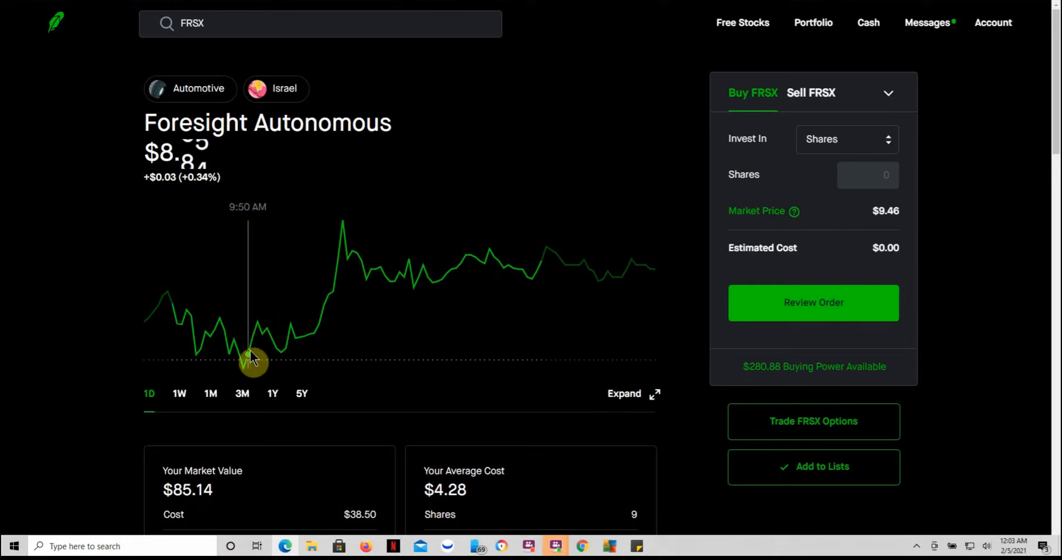
pyautogui.moveTo(270, 352)
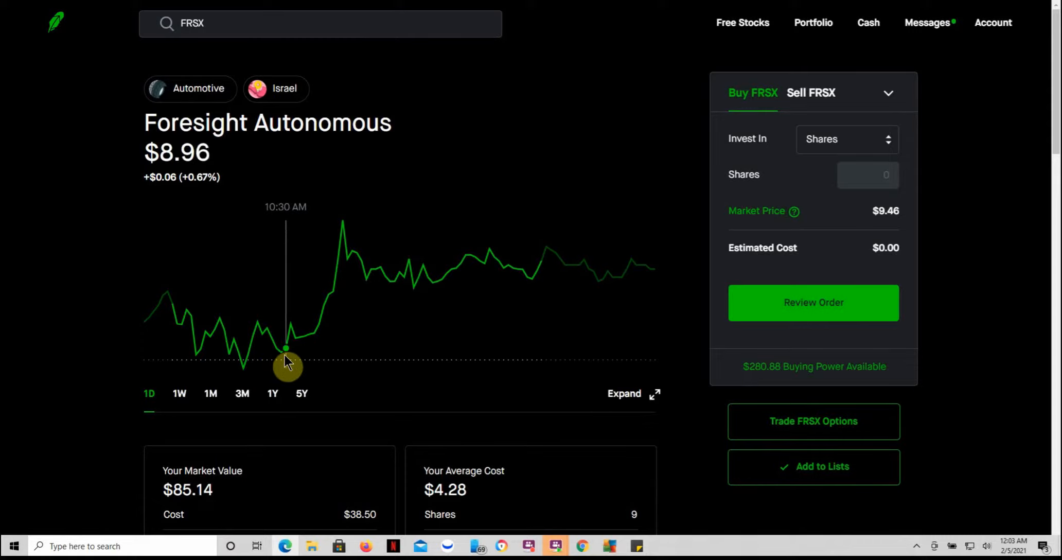
pyautogui.moveTo(276, 371)
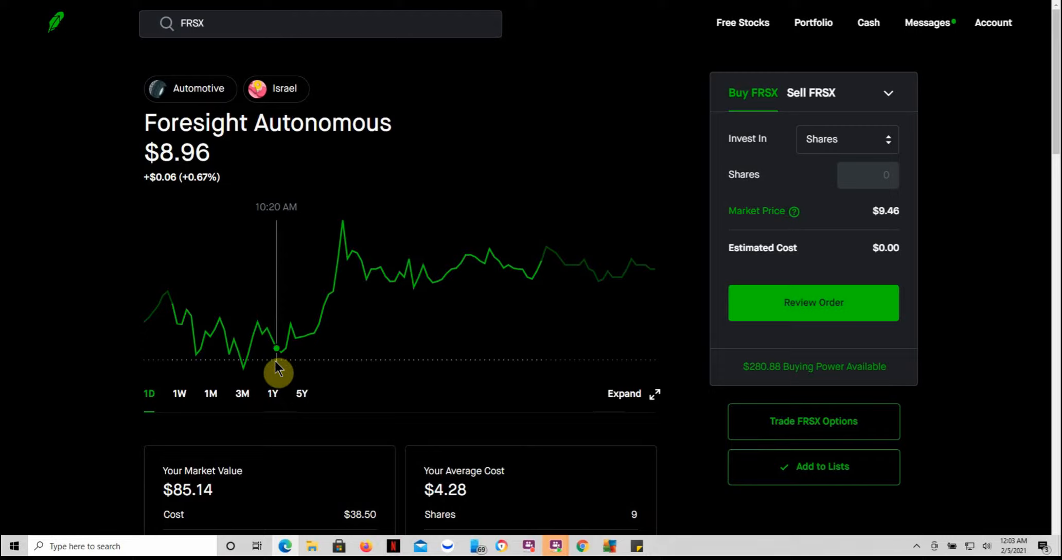
pyautogui.moveTo(283, 365)
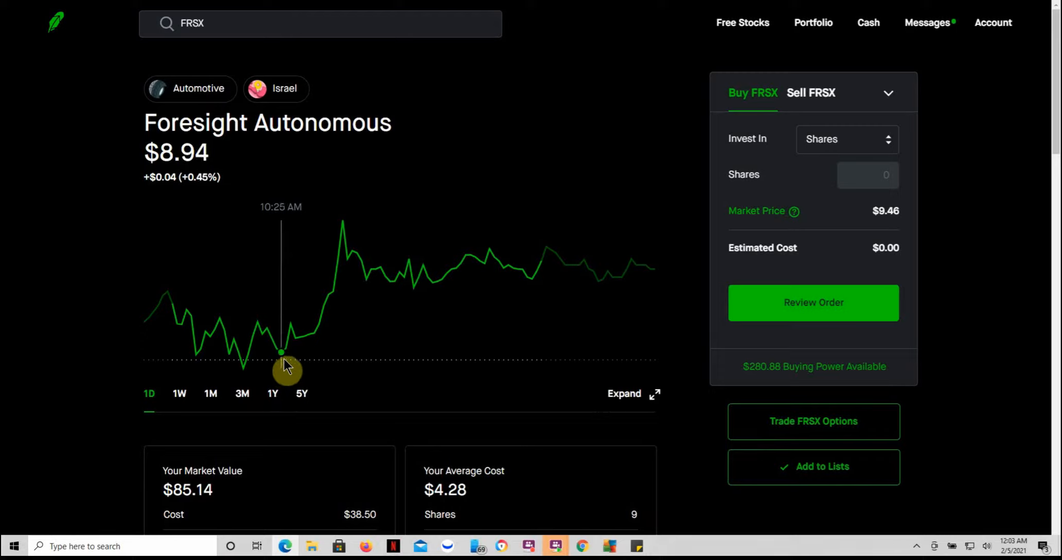
pyautogui.moveTo(285, 363)
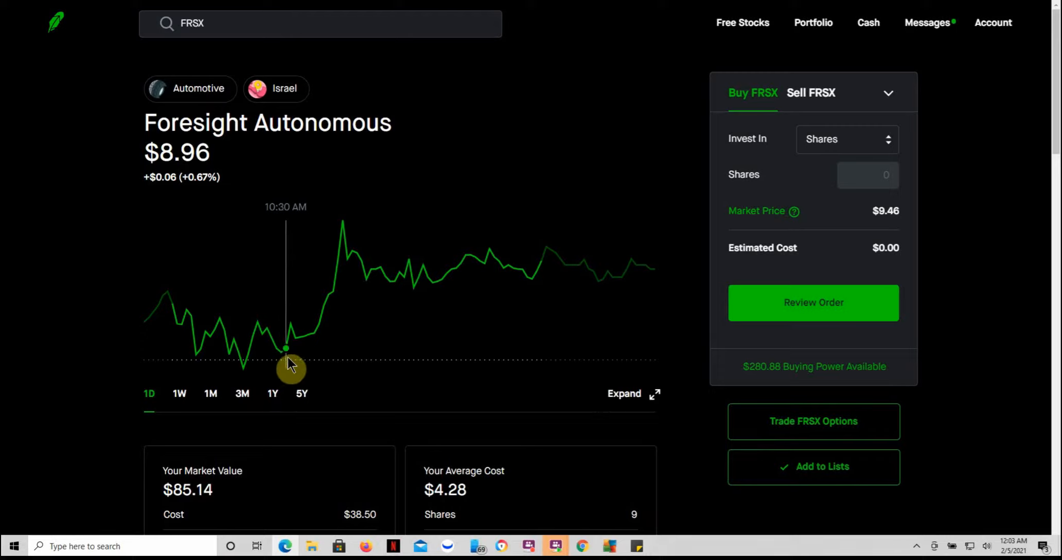
pyautogui.moveTo(300, 362)
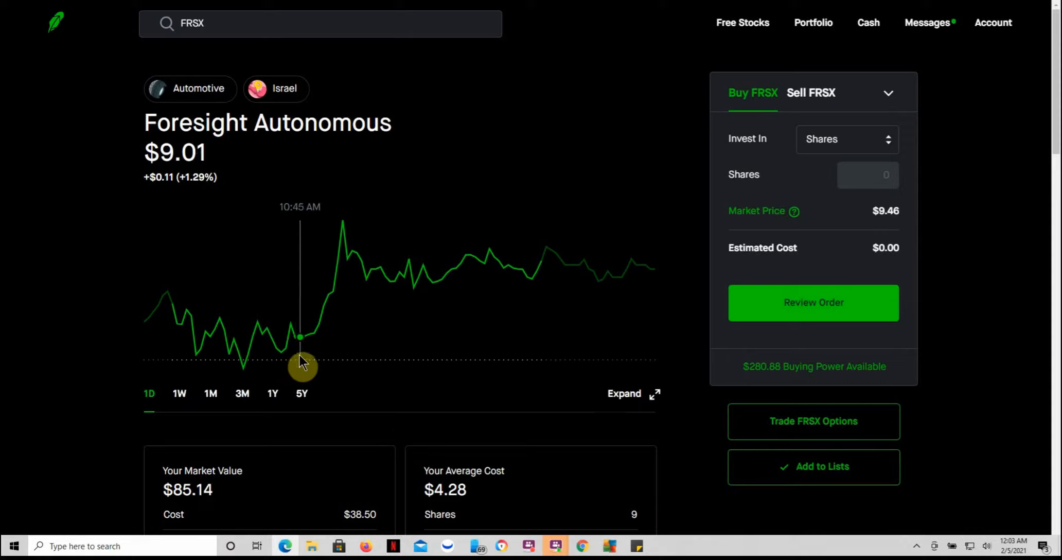
pyautogui.moveTo(342, 240)
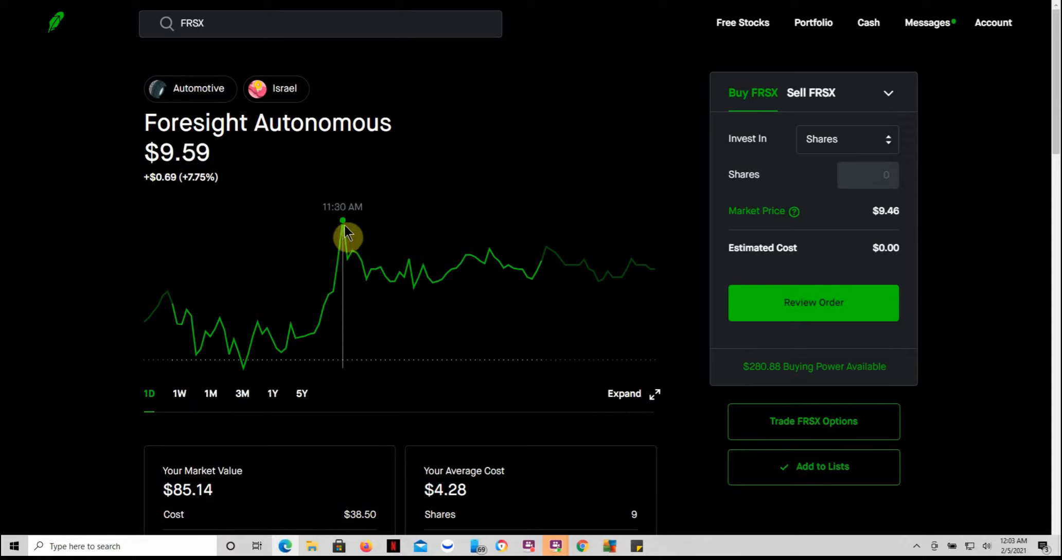
pyautogui.moveTo(542, 274)
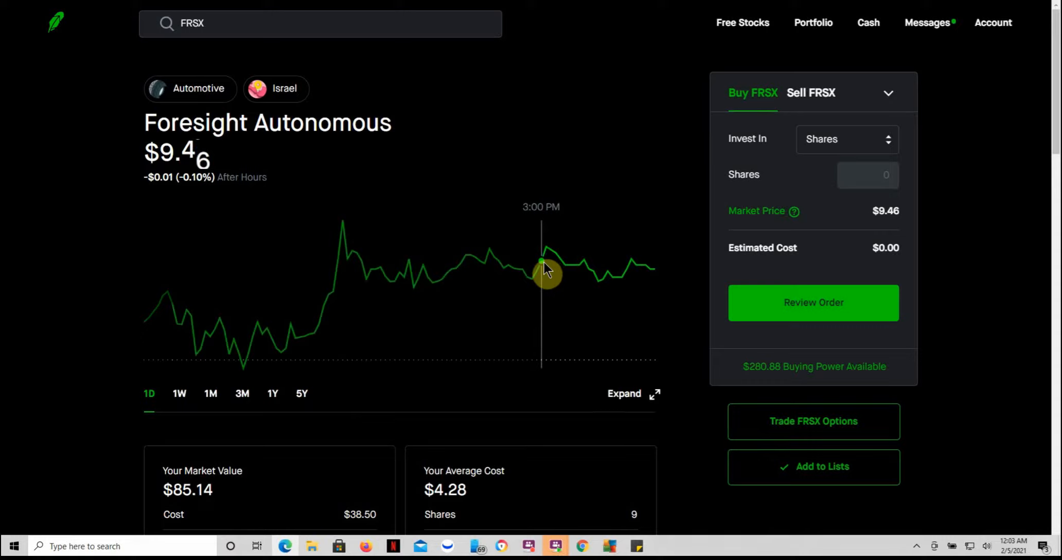
pyautogui.moveTo(363, 327)
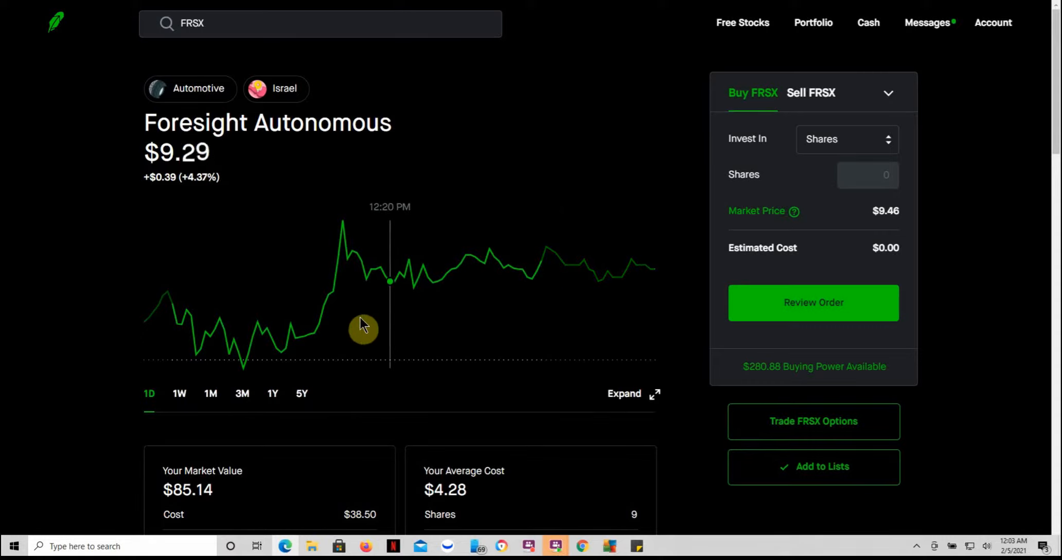
pyautogui.moveTo(344, 263)
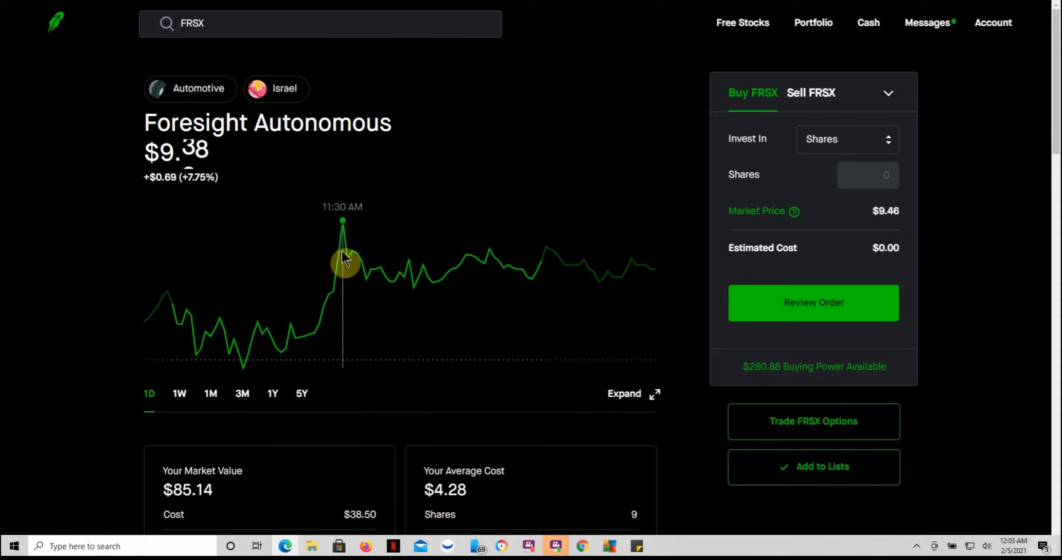
pyautogui.moveTo(426, 281)
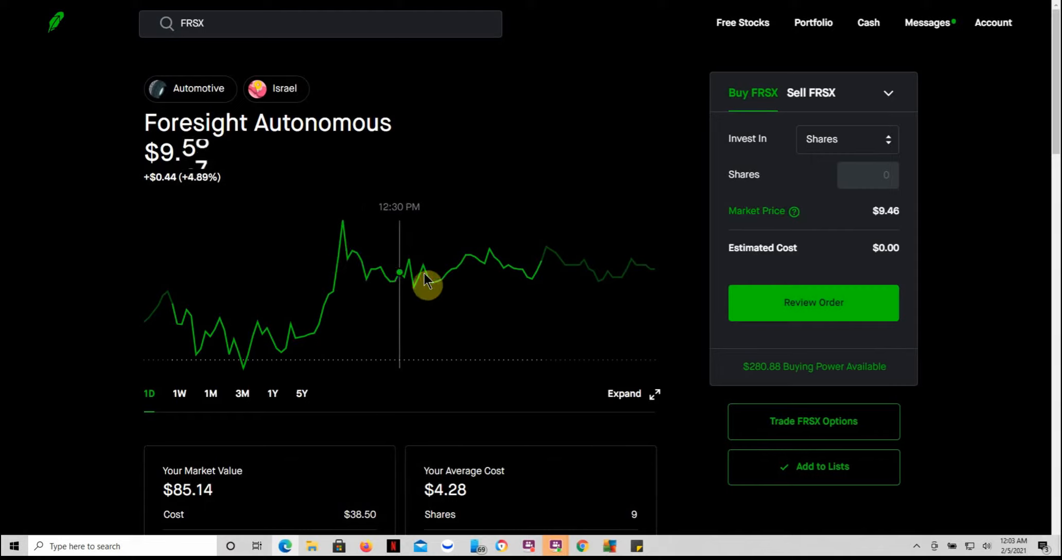
pyautogui.moveTo(535, 298)
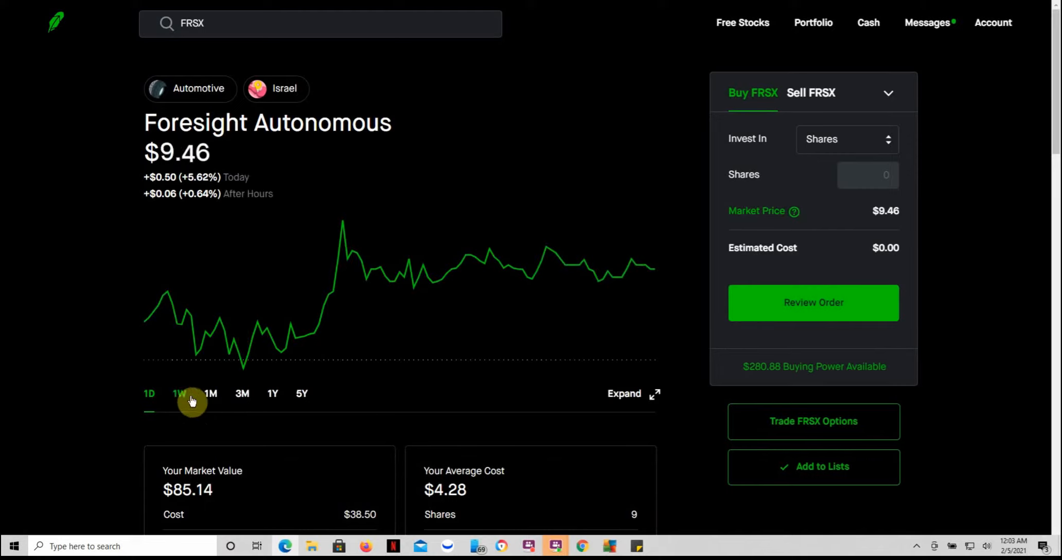
pyautogui.click(179, 393)
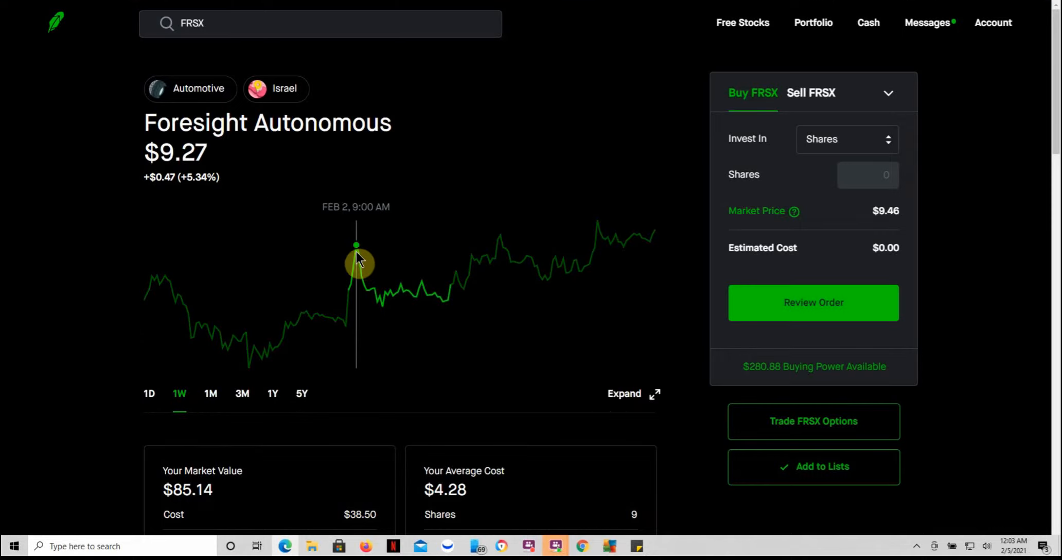
pyautogui.moveTo(380, 298)
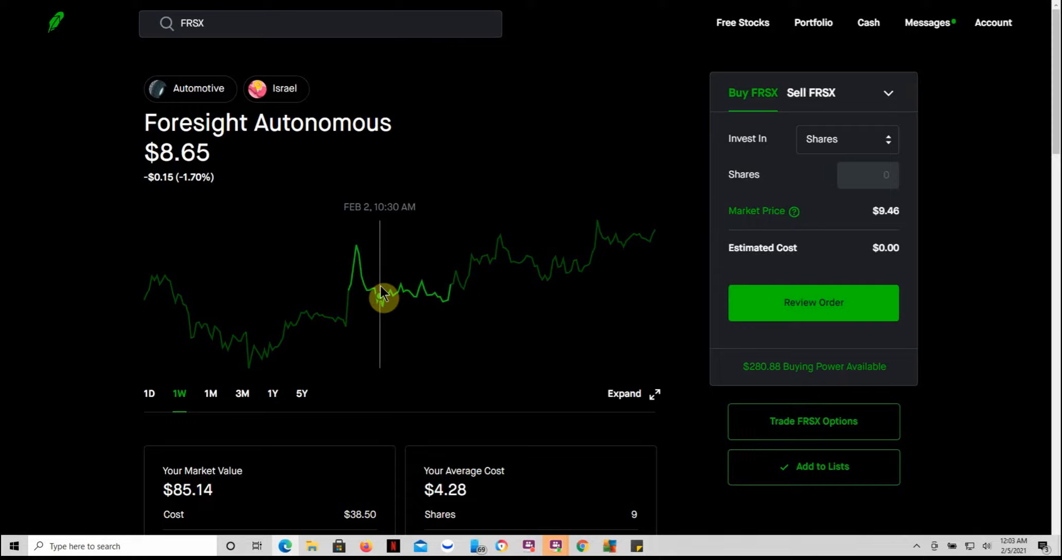
pyautogui.moveTo(385, 304)
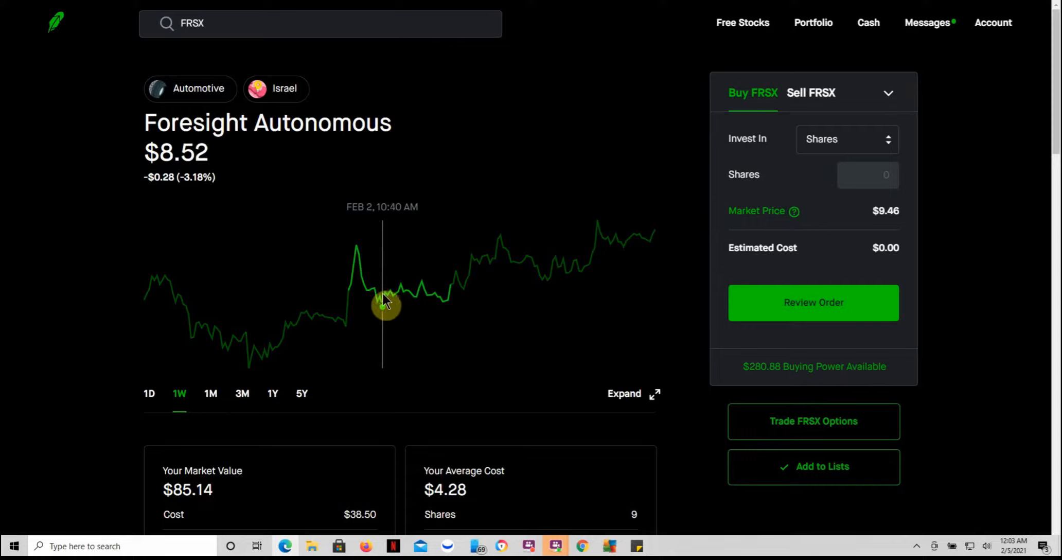
pyautogui.moveTo(498, 253)
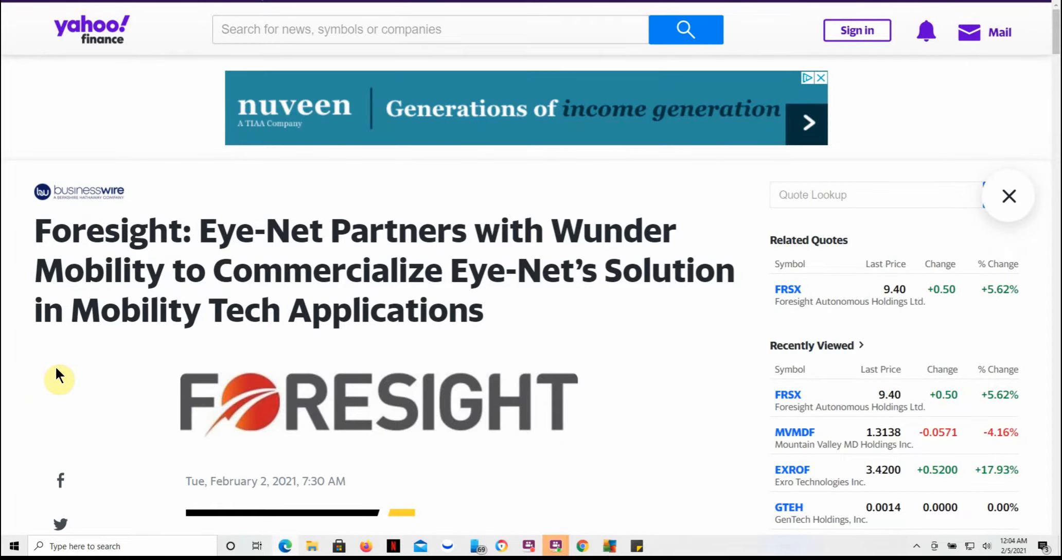
pyautogui.moveTo(546, 227)
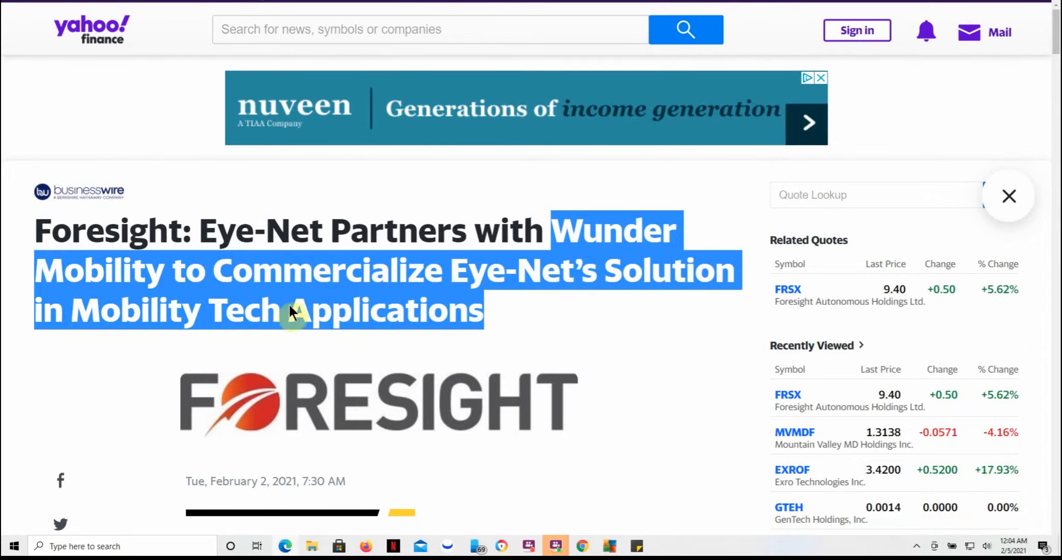
# Scroll into the body of the Eye-Net and Wunder Mobility Business Wire article to read its opening
pyautogui.scroll(-3)
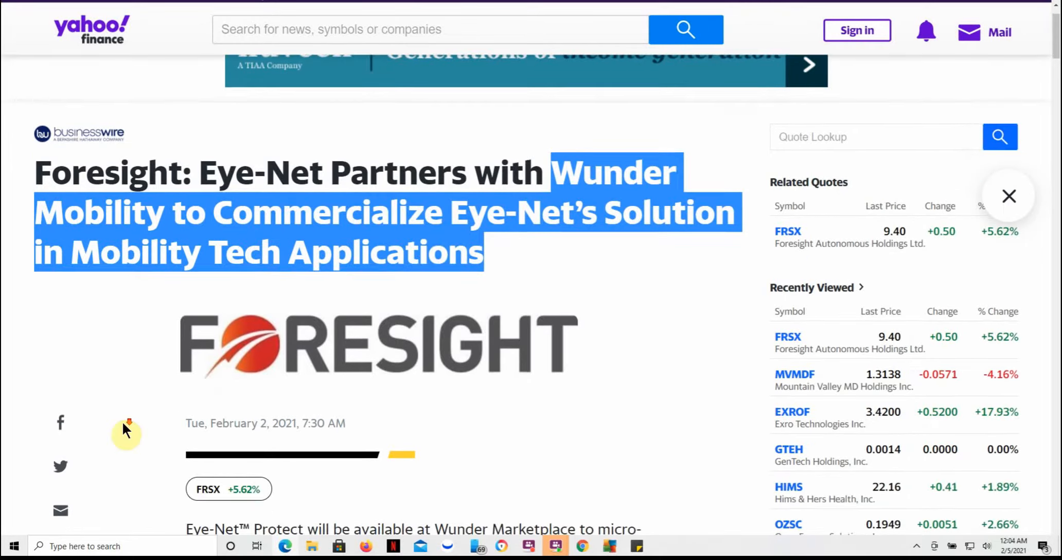
pyautogui.scroll(-3)
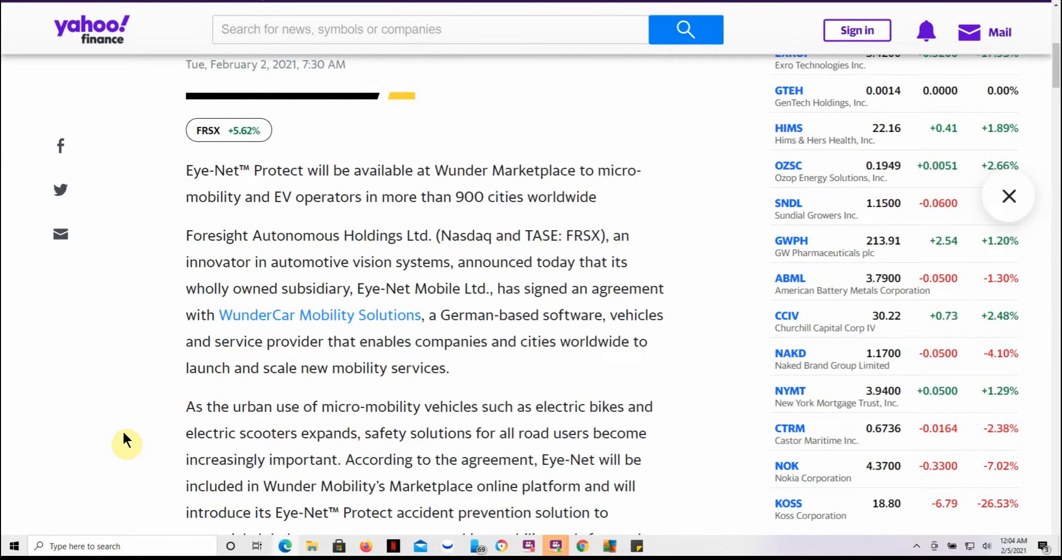
pyautogui.scroll(-3)
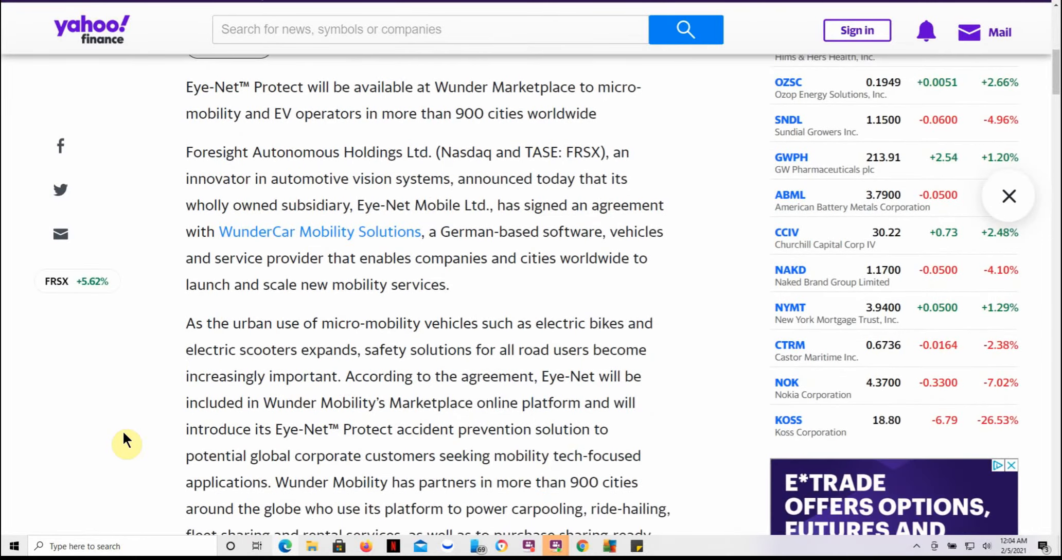
pyautogui.moveTo(142, 491)
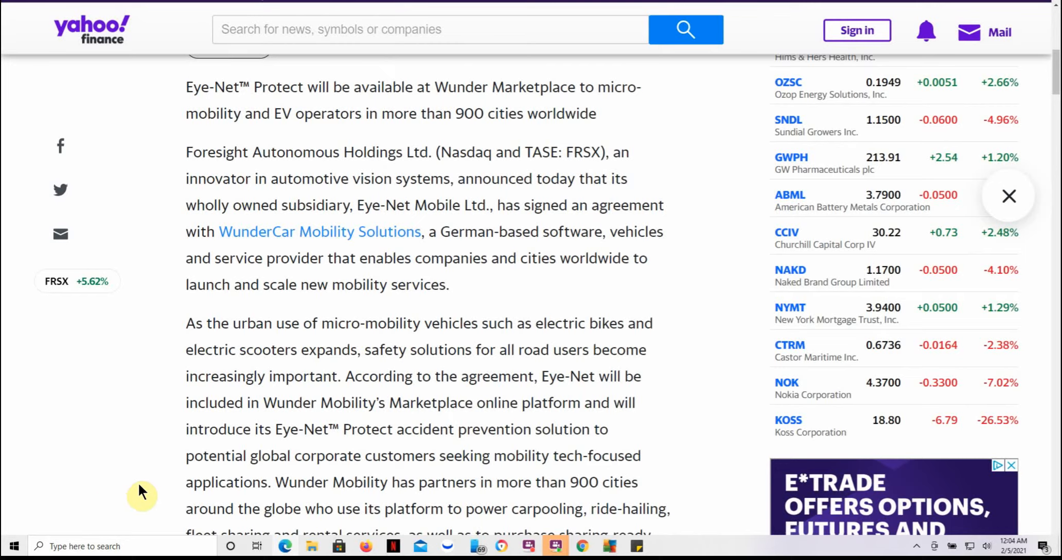
# Highlight 'Eye-Net Mobile Ltd.' and read down to the Wunder Mobility background heading, highlighting 'Mobility'
pyautogui.moveTo(358, 206); pyautogui.dragTo(505, 210)
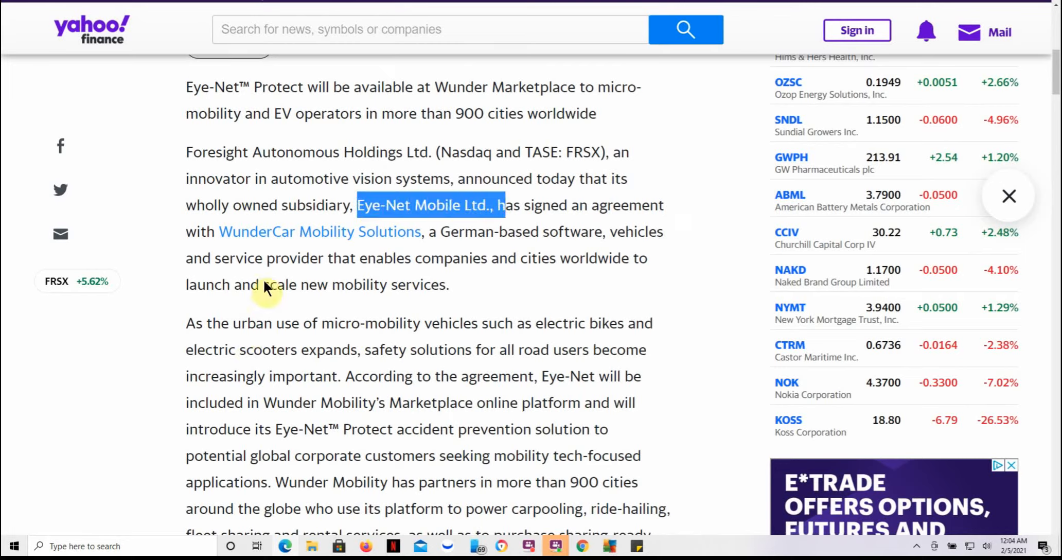
pyautogui.scroll(-3)
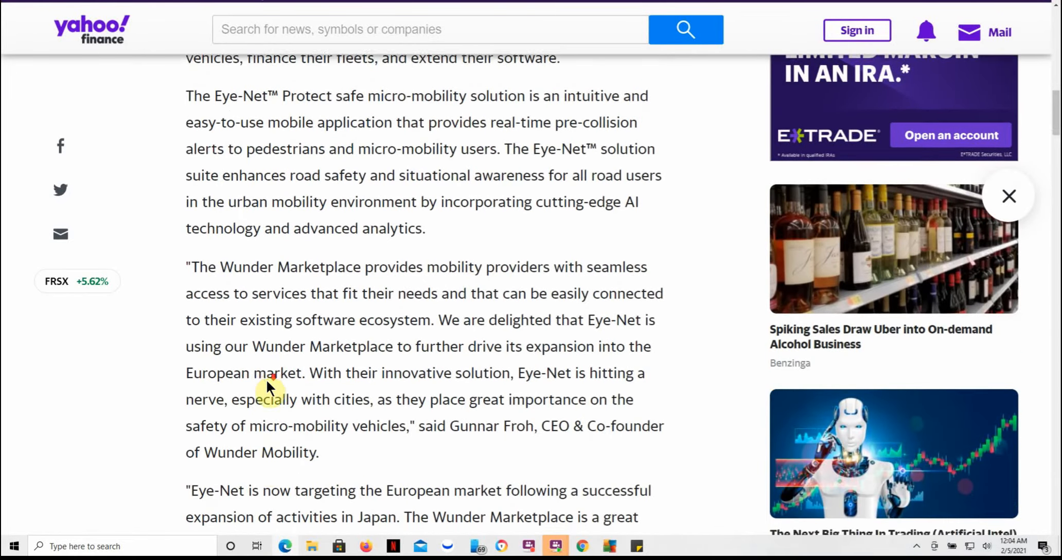
pyautogui.scroll(-3)
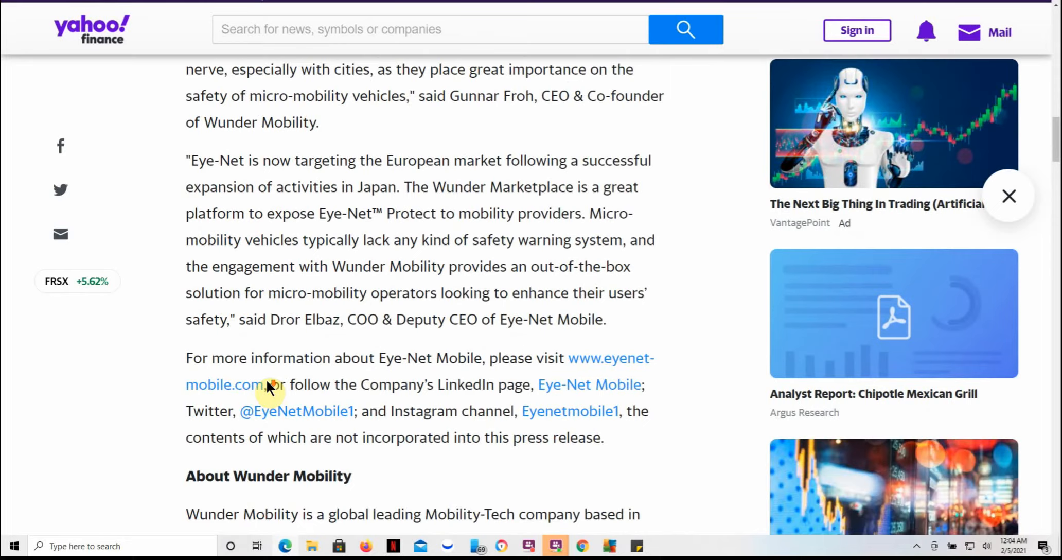
pyautogui.scroll(-3)
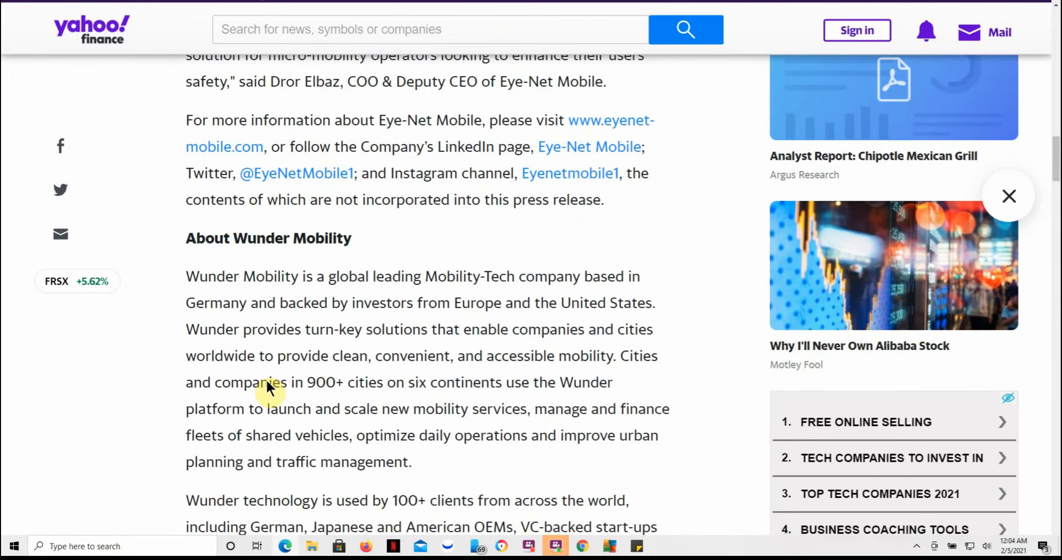
pyautogui.scroll(-3)
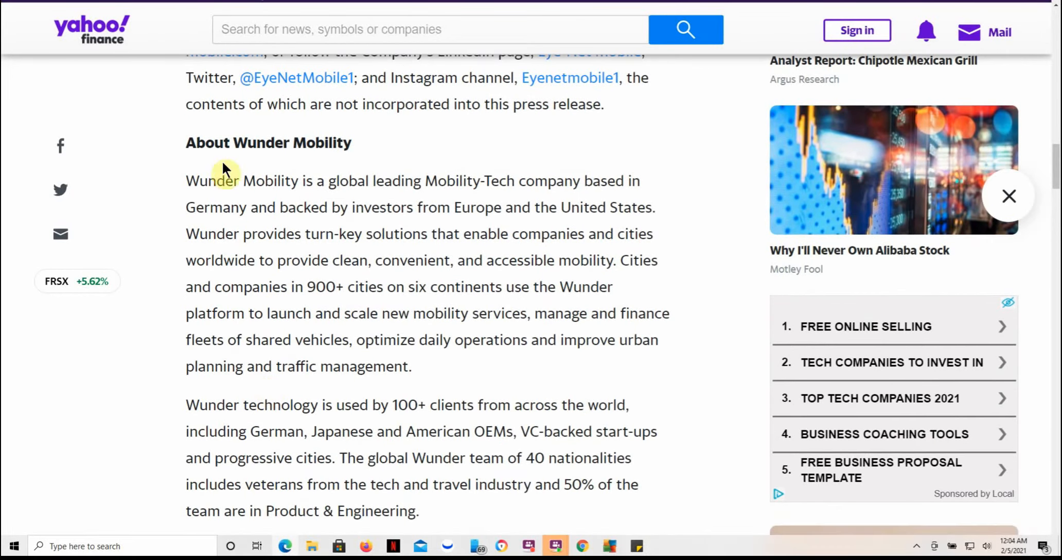
pyautogui.moveTo(226, 168); pyautogui.dragTo(359, 148)
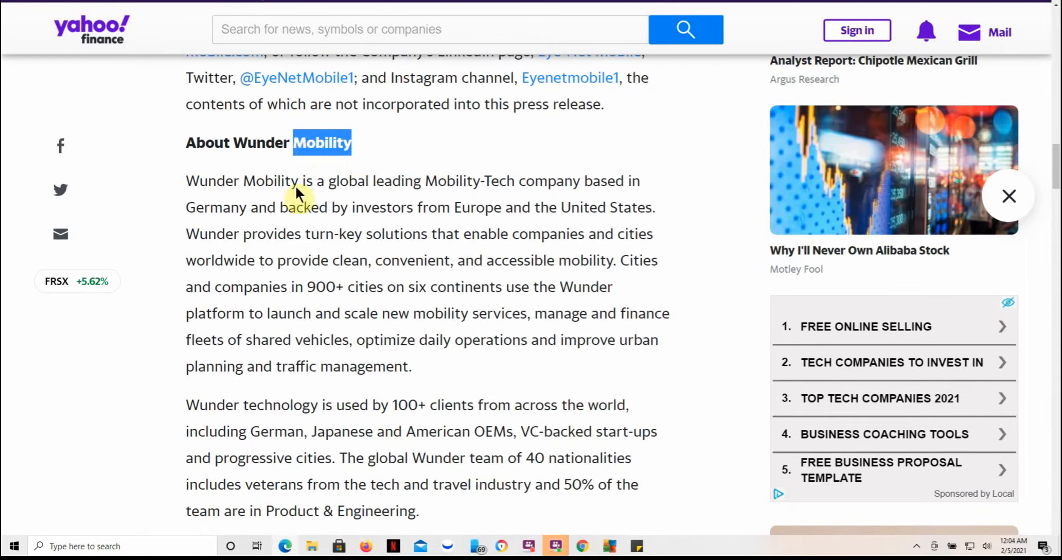
pyautogui.moveTo(450, 193)
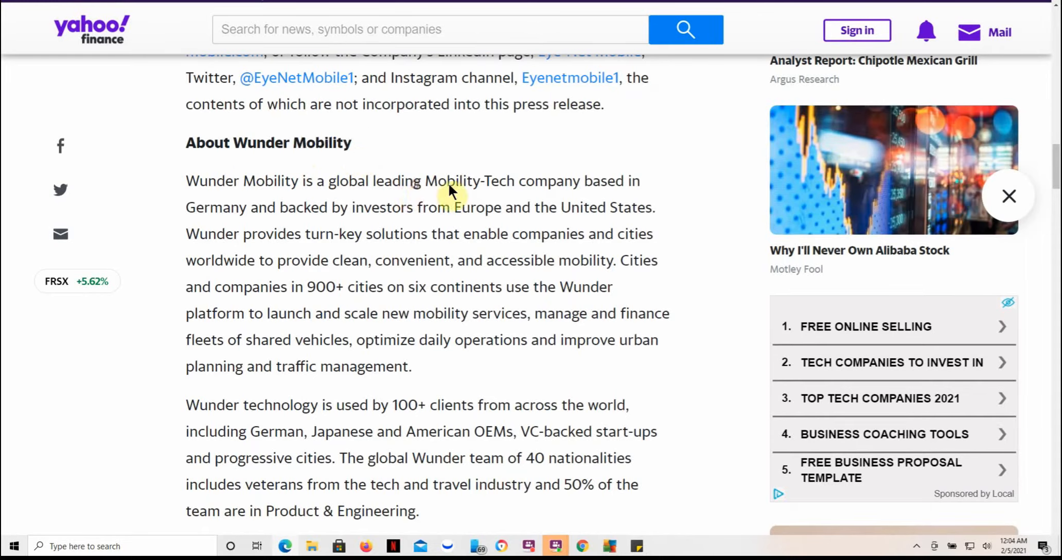
pyautogui.moveTo(366, 203)
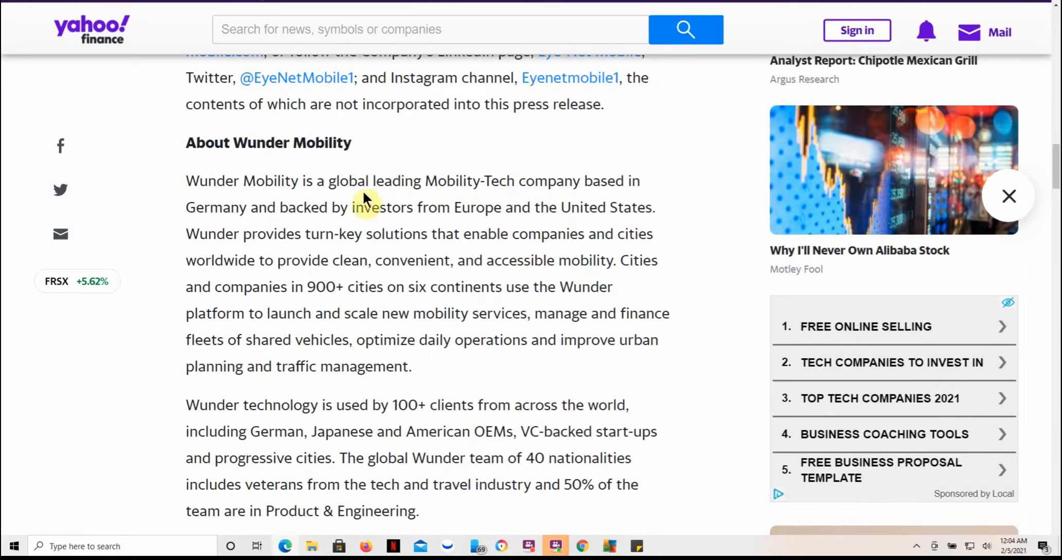
pyautogui.moveTo(250, 217)
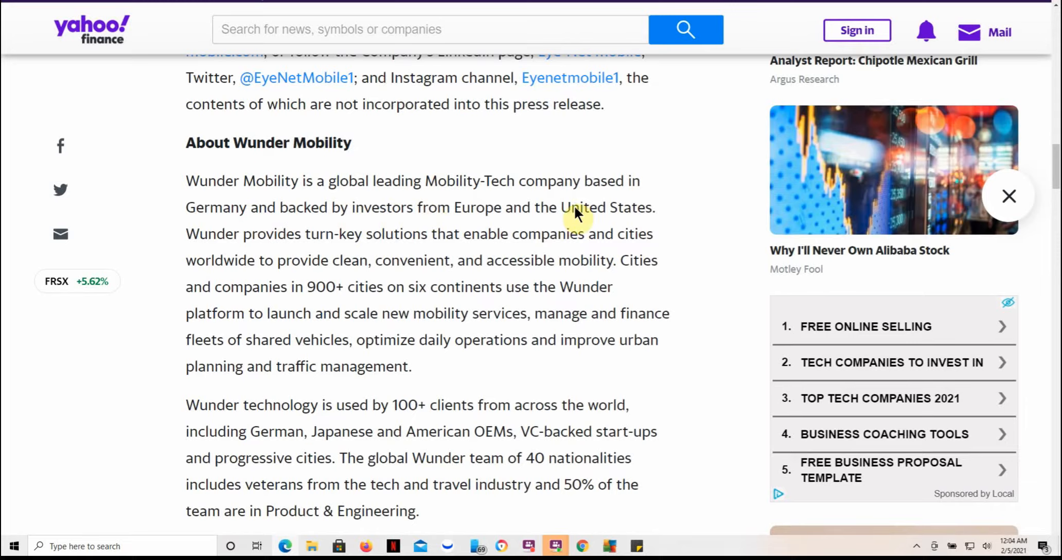
# Read through the Wunder Mobility background down to the About Foresight section
pyautogui.doubleClick(584, 207)
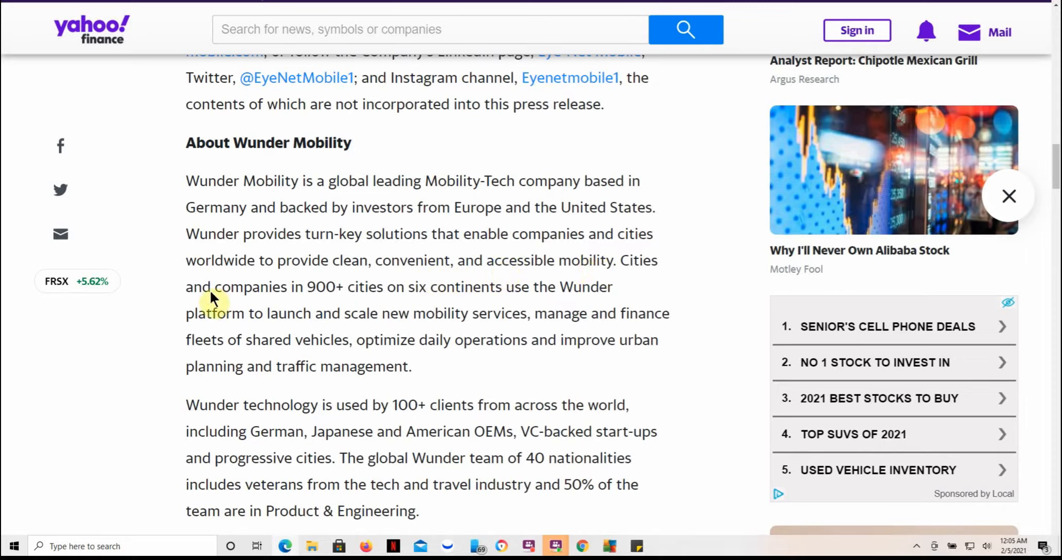
pyautogui.moveTo(379, 298)
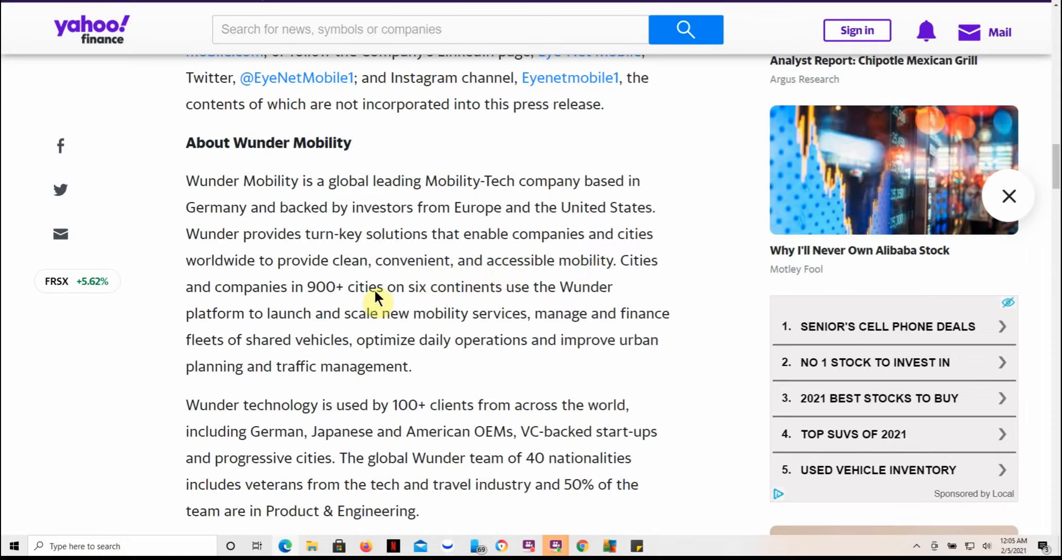
pyautogui.moveTo(452, 292)
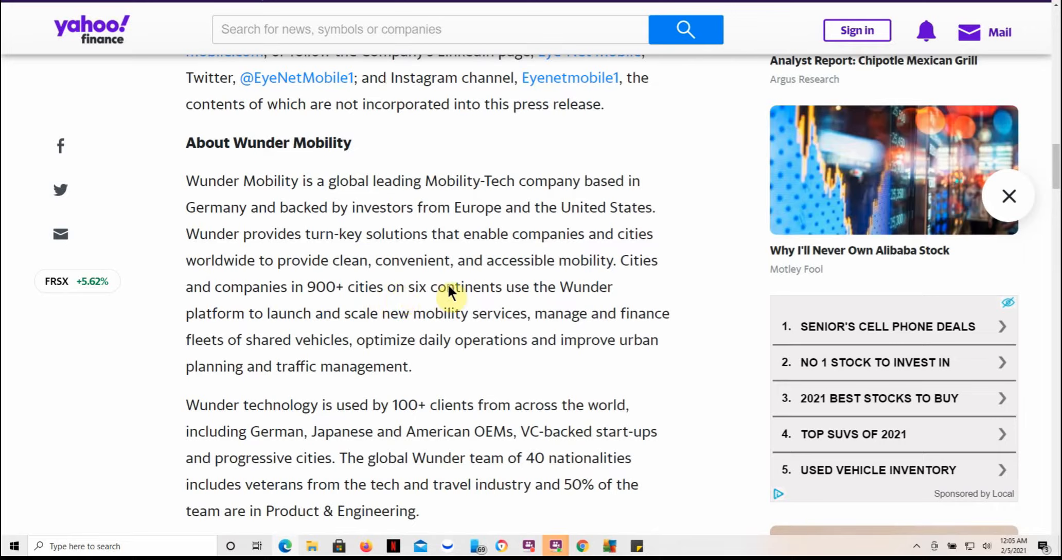
pyautogui.moveTo(228, 318)
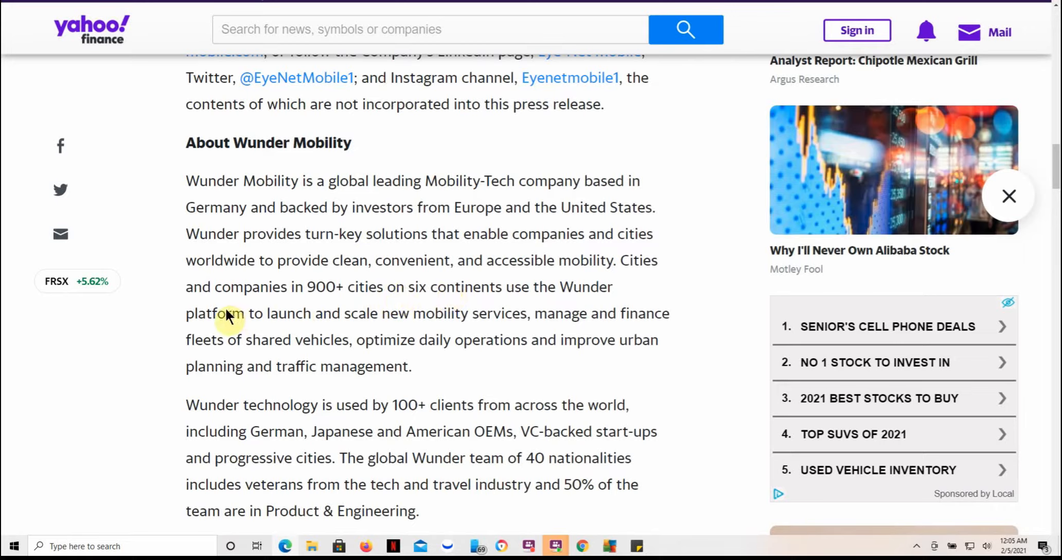
pyautogui.moveTo(221, 398)
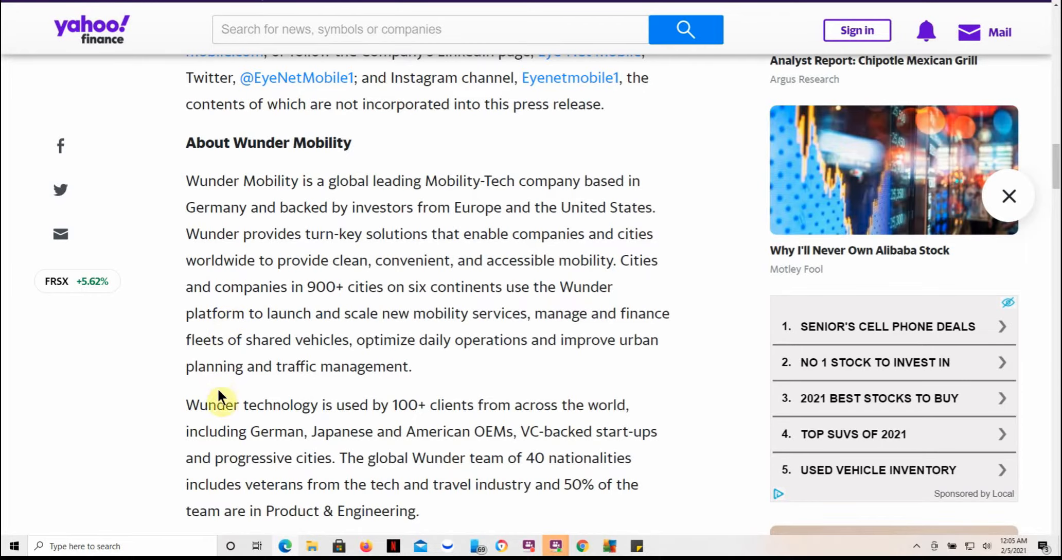
pyautogui.scroll(-3)
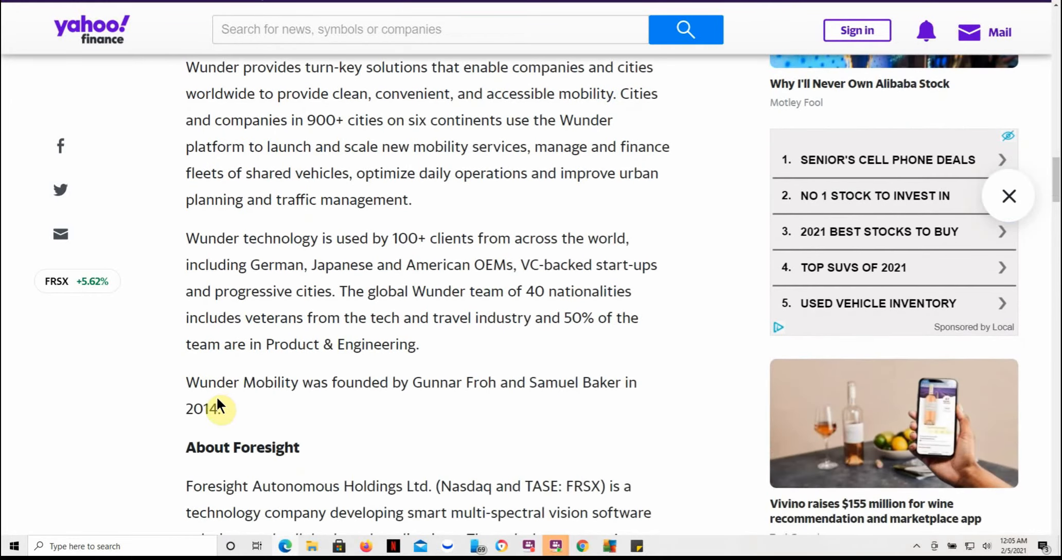
pyautogui.moveTo(146, 325)
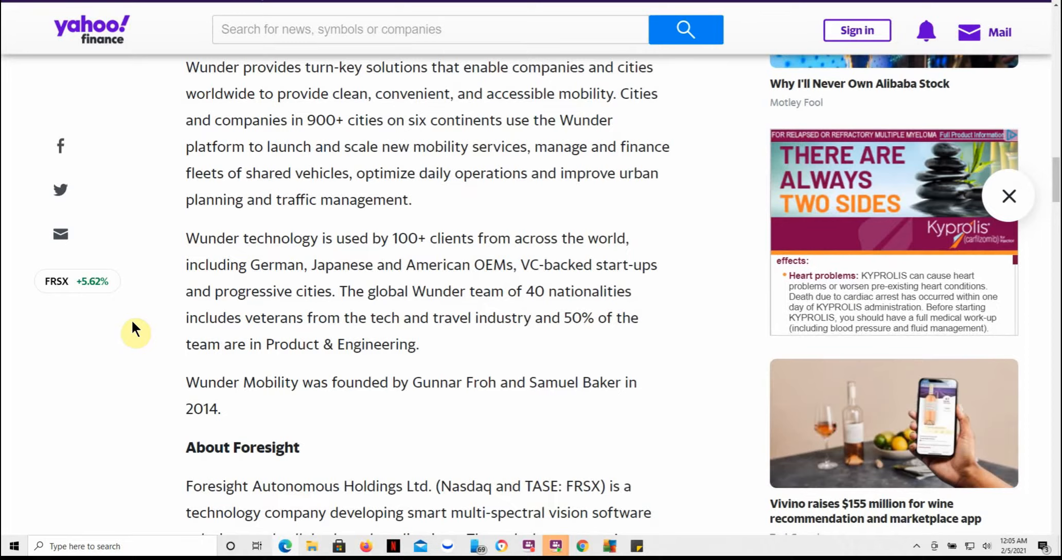
pyautogui.moveTo(126, 426)
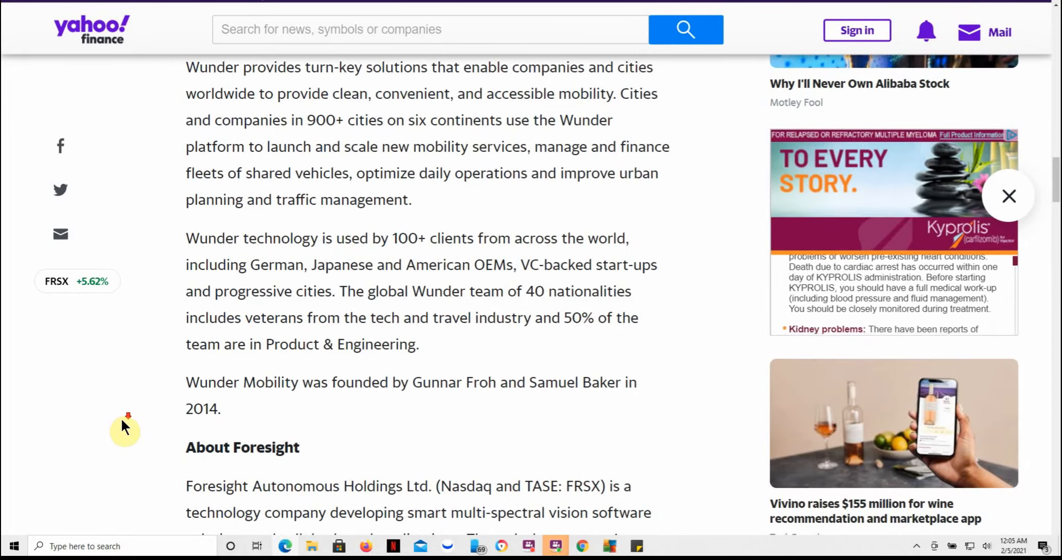
pyautogui.scroll(-3)
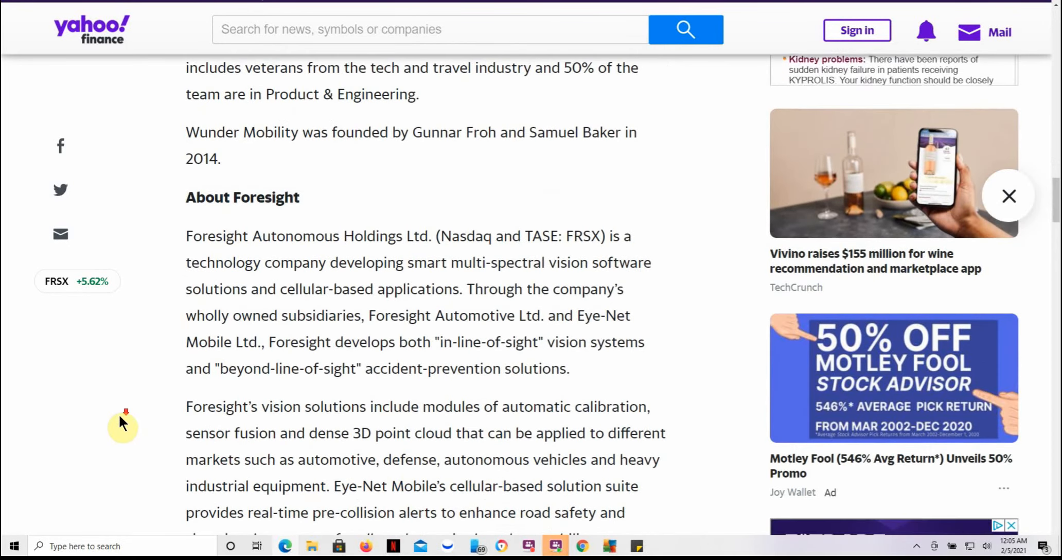
pyautogui.scroll(-3)
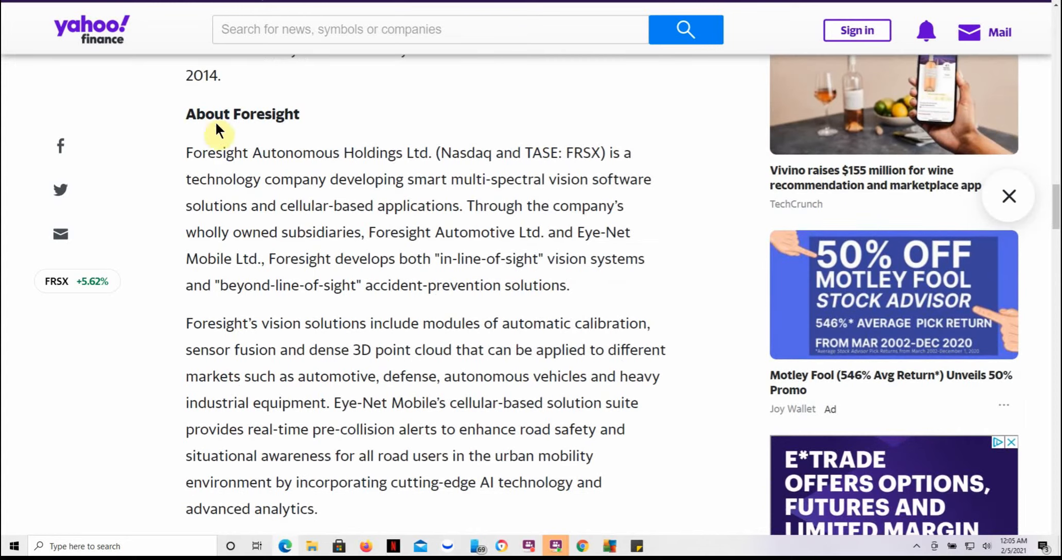
# Highlight the About Foresight heading and the '3D point cloud that' phrase while reading the description
pyautogui.doubleClick(242, 114)
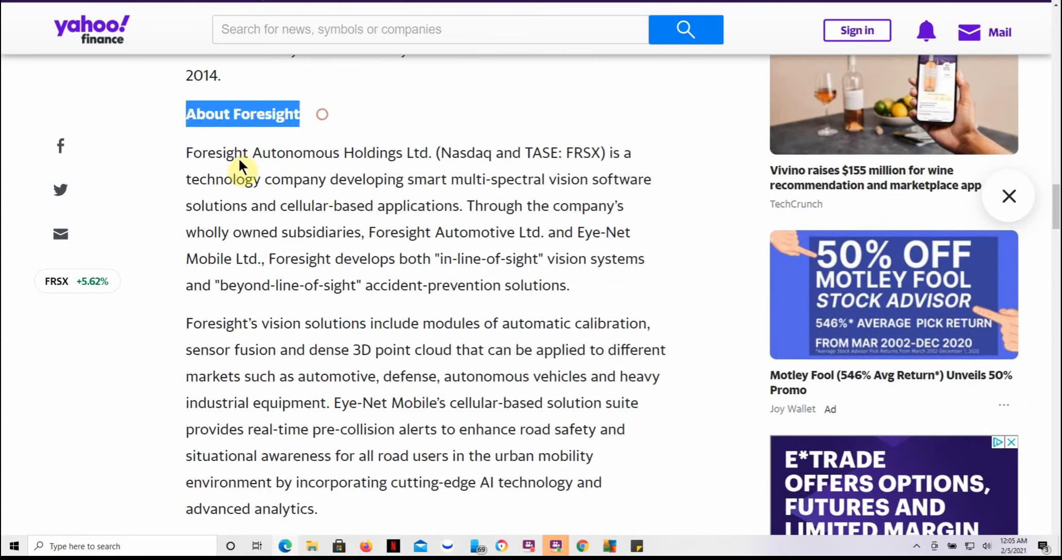
pyautogui.moveTo(512, 197)
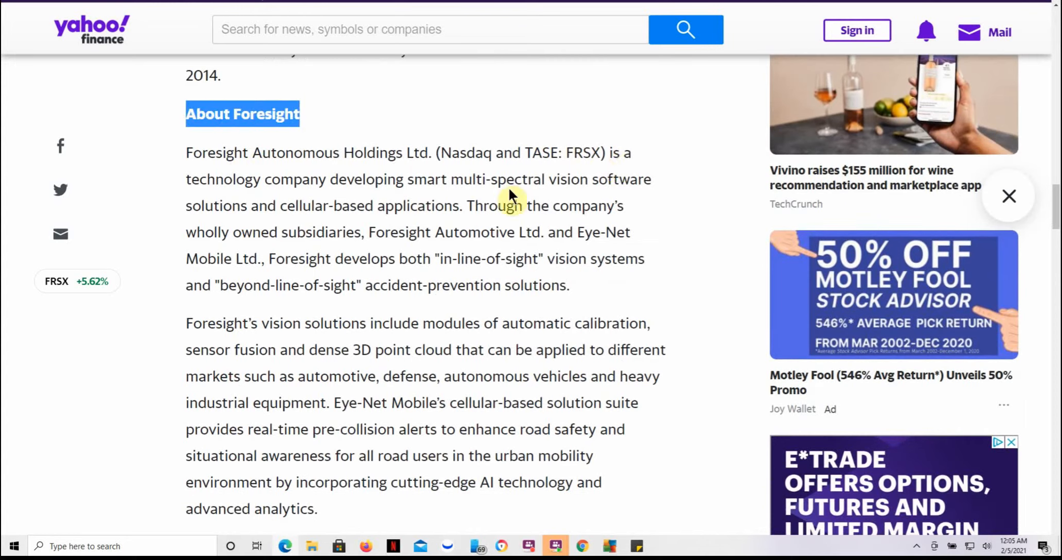
pyautogui.moveTo(441, 186)
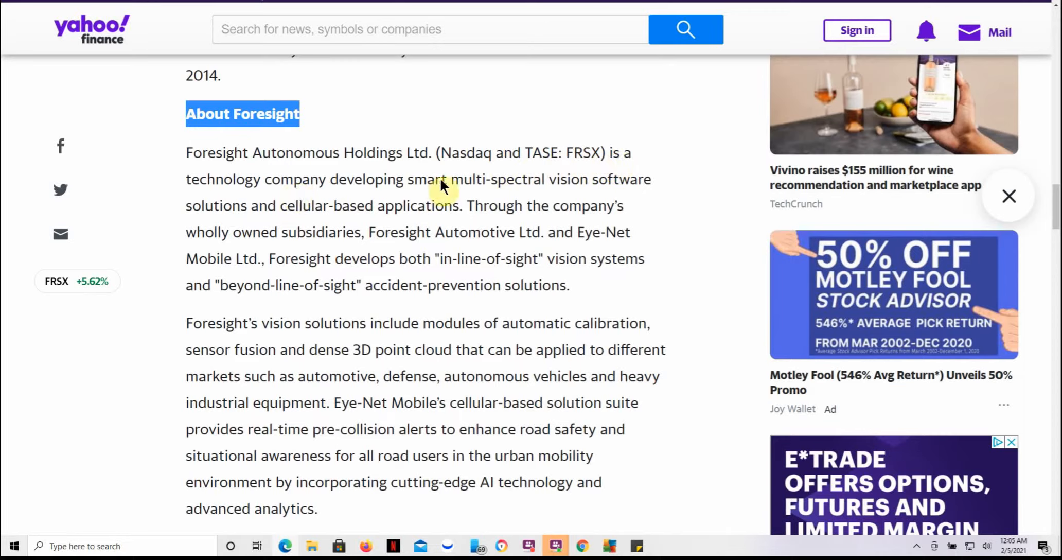
pyautogui.moveTo(571, 186)
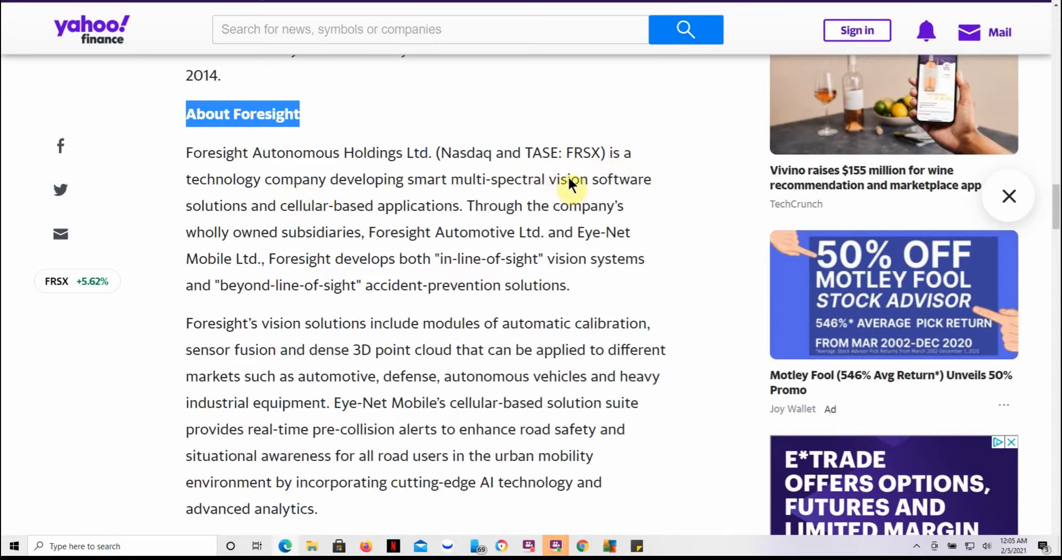
pyautogui.moveTo(303, 196)
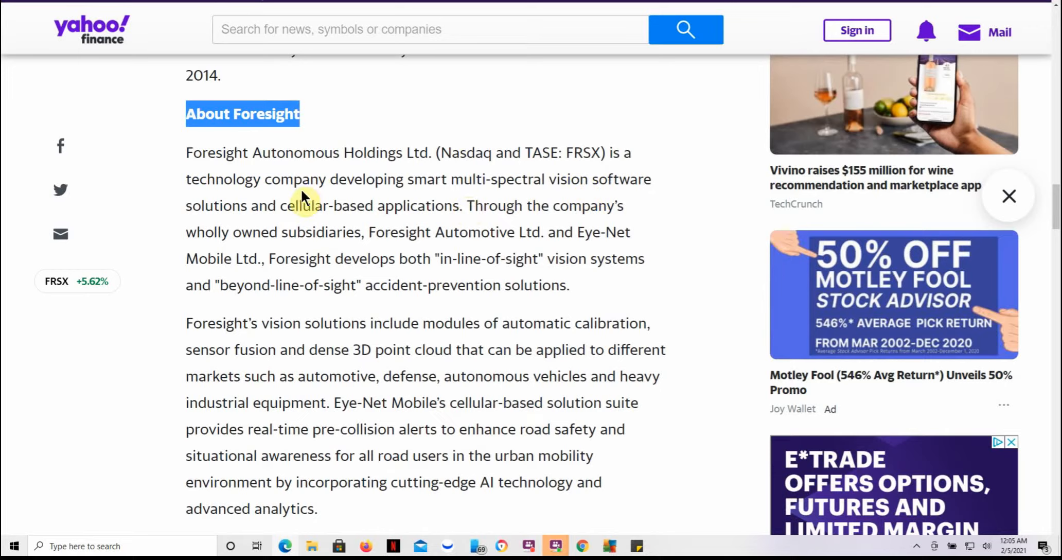
pyautogui.moveTo(441, 253)
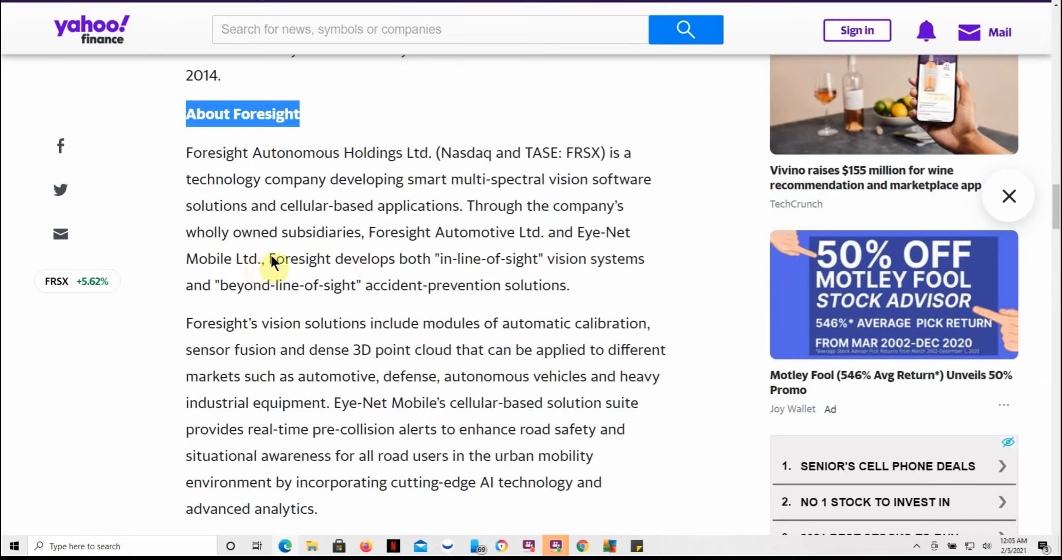
pyautogui.moveTo(413, 264)
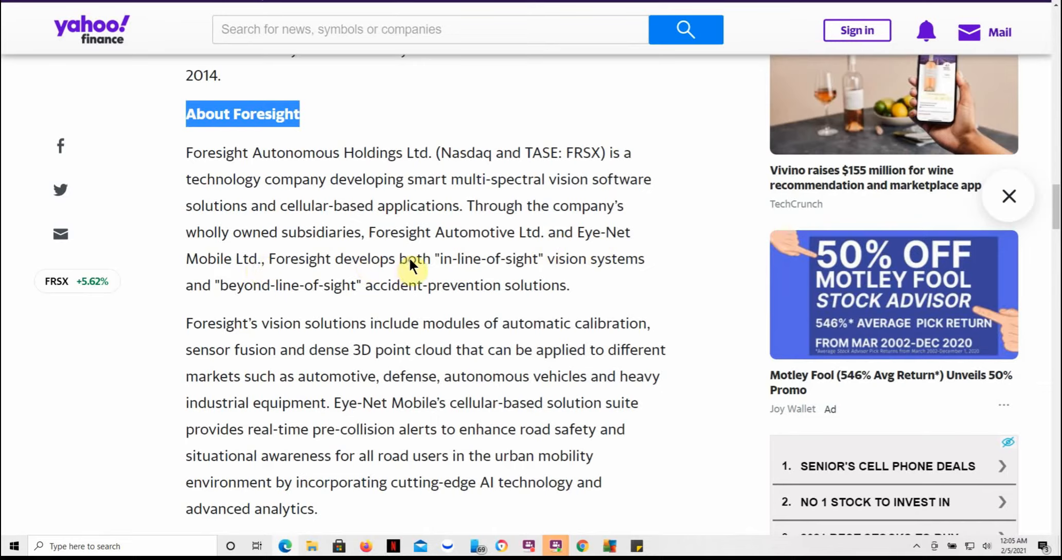
pyautogui.moveTo(308, 297)
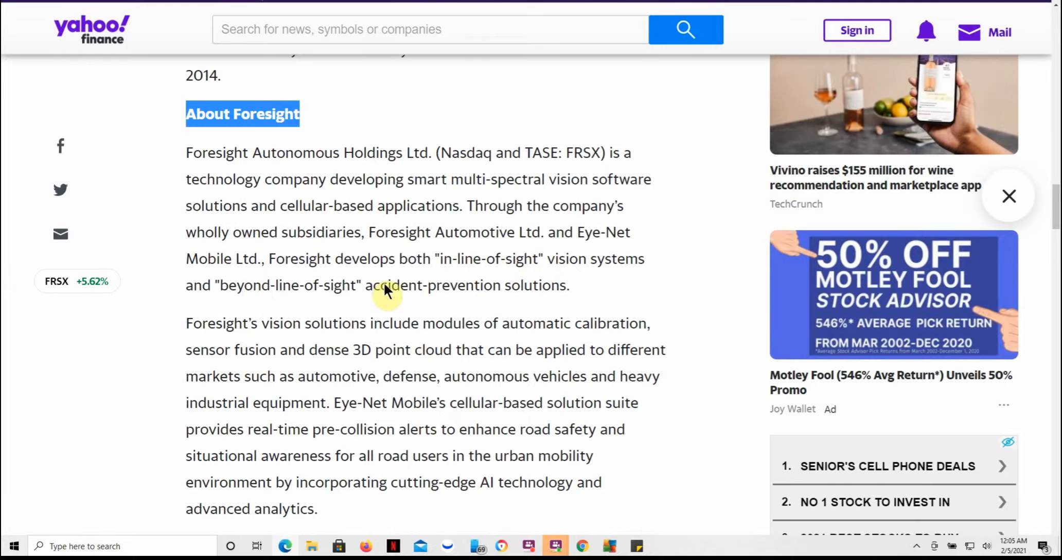
pyautogui.moveTo(326, 303)
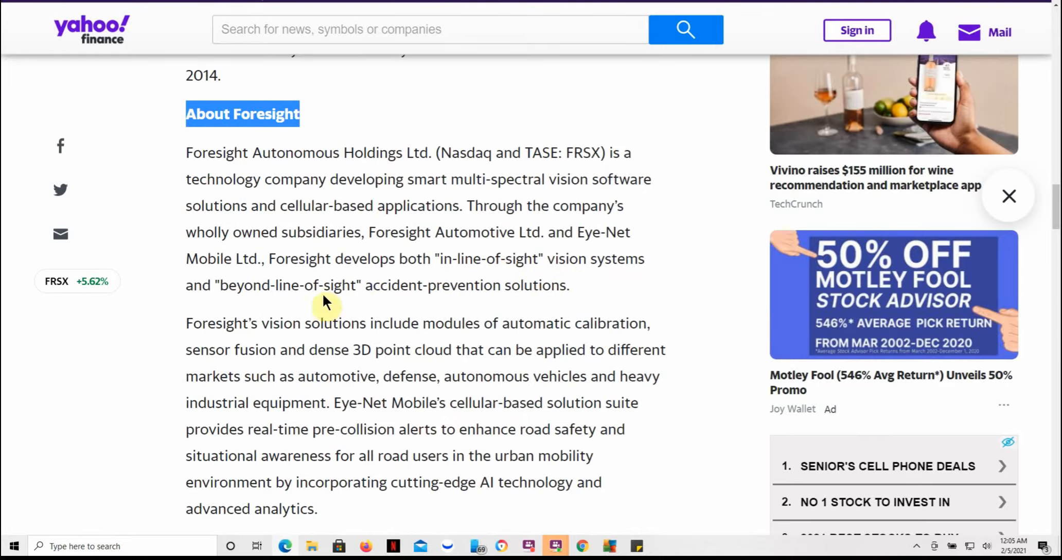
pyautogui.scroll(-3)
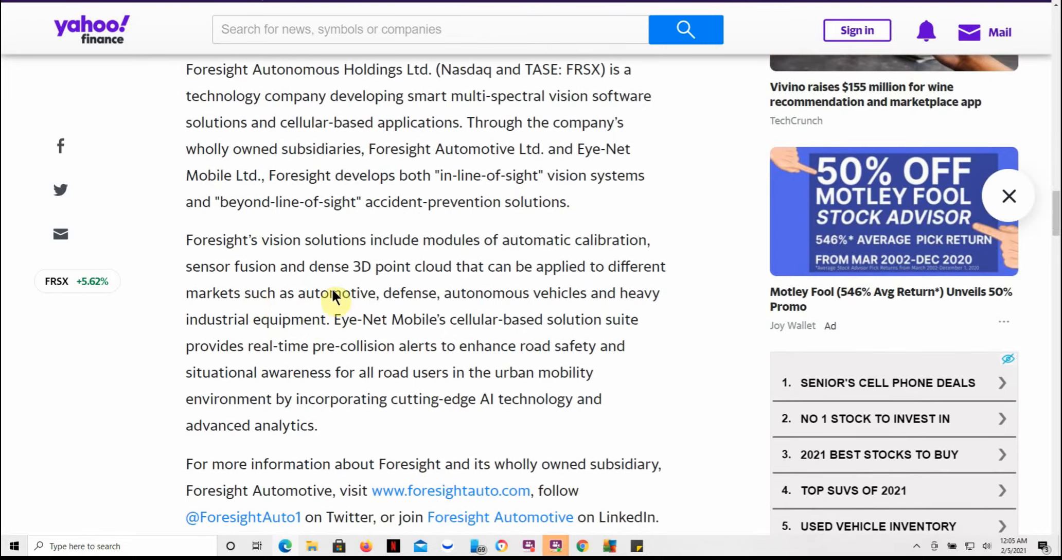
pyautogui.moveTo(353, 266); pyautogui.dragTo(477, 266)
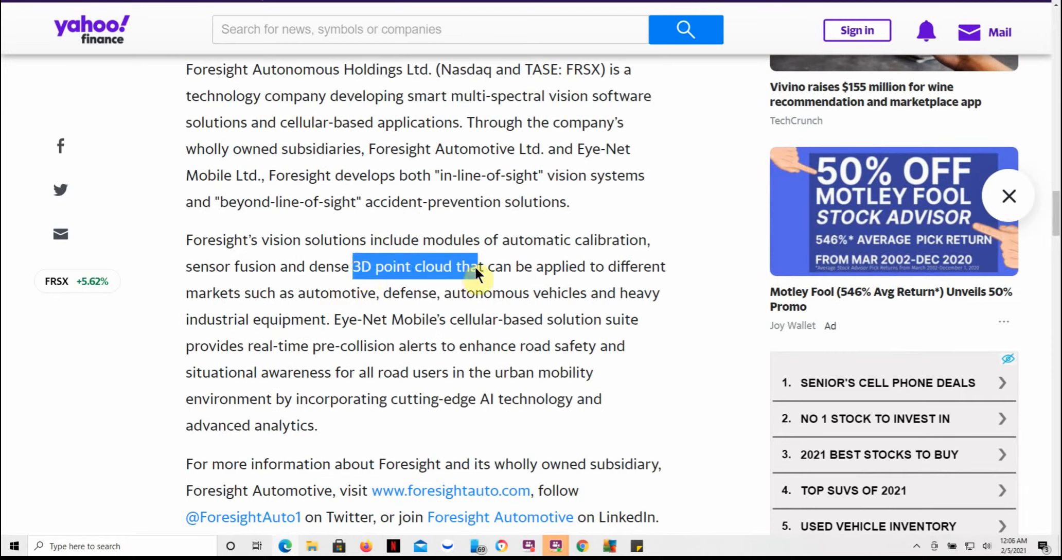
pyautogui.moveTo(332, 310)
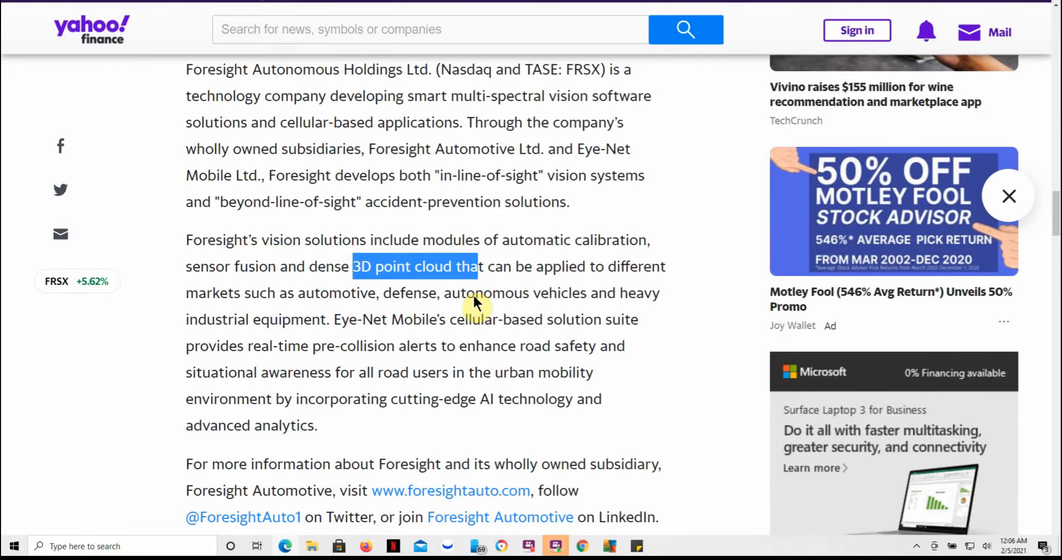
pyautogui.moveTo(314, 329)
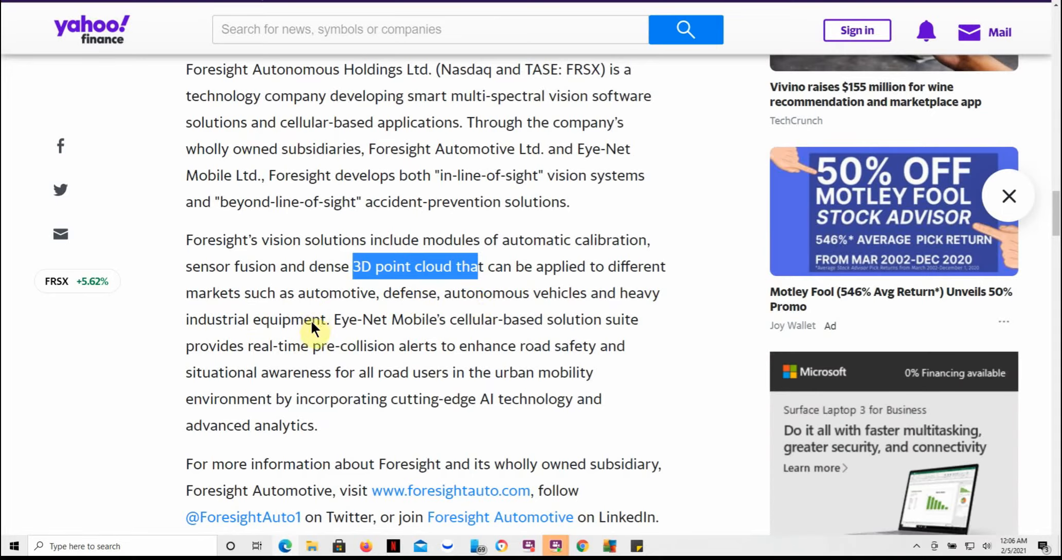
pyautogui.scroll(-3)
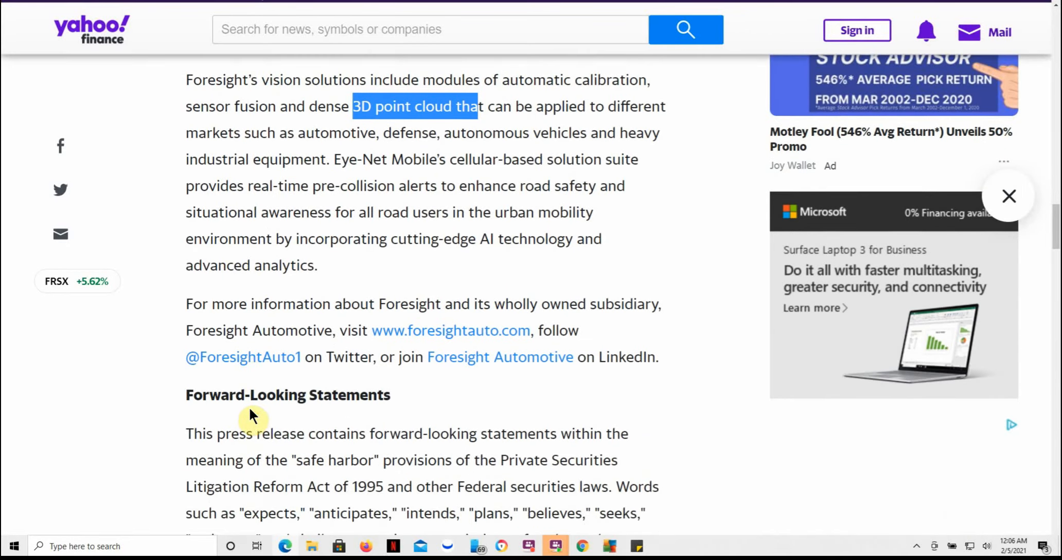
pyautogui.scroll(-3)
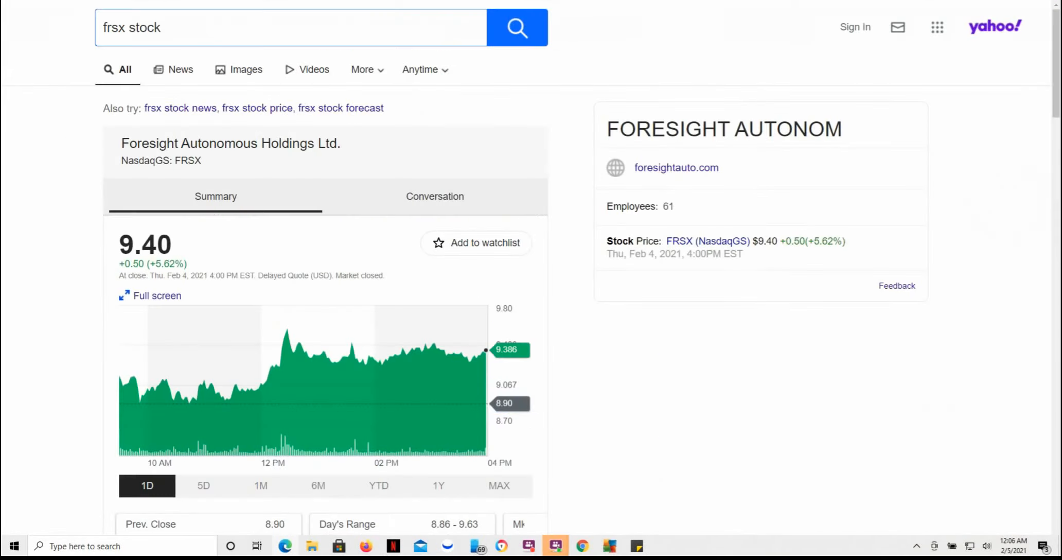
pyautogui.moveTo(196, 305)
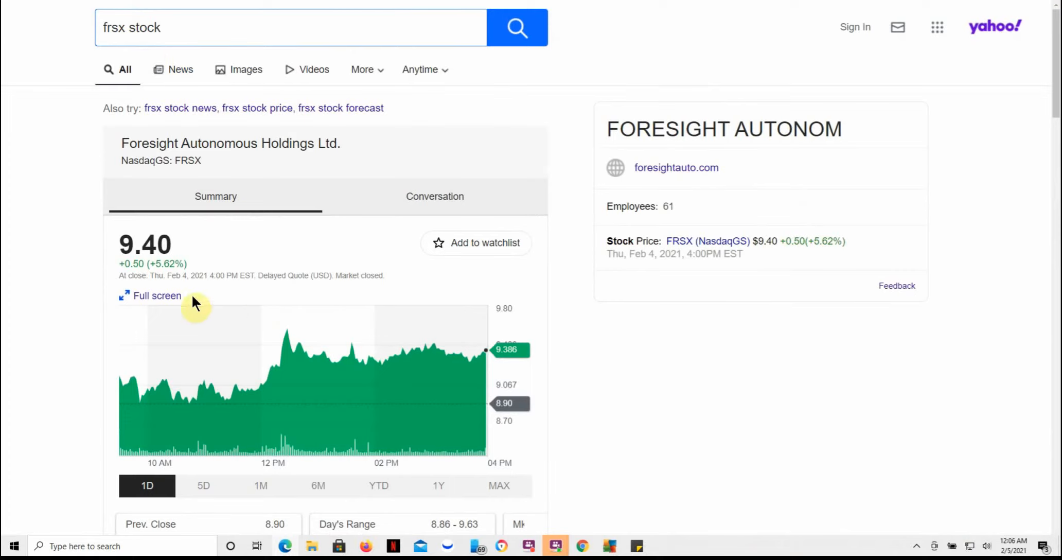
pyautogui.moveTo(19, 385)
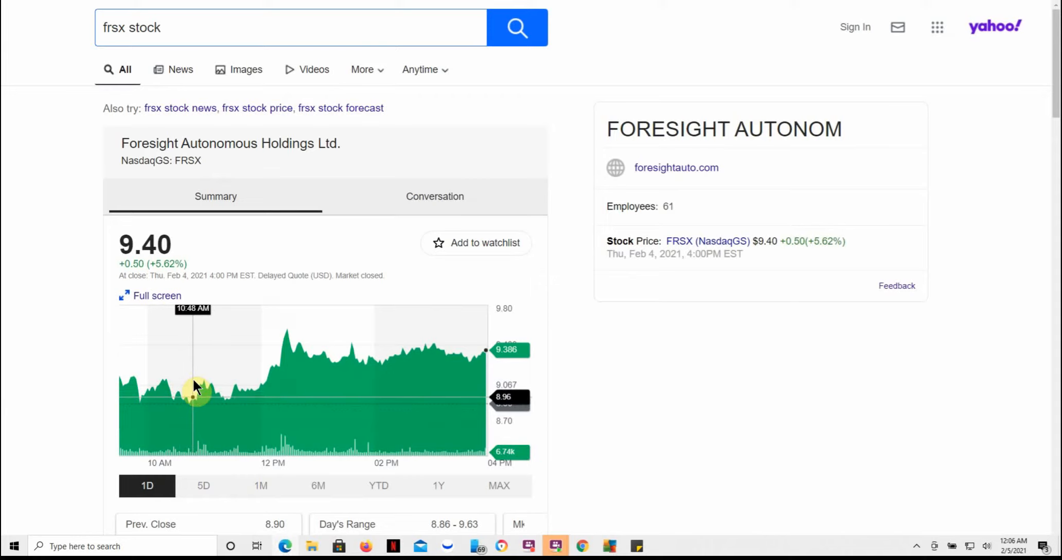
pyautogui.moveTo(285, 347)
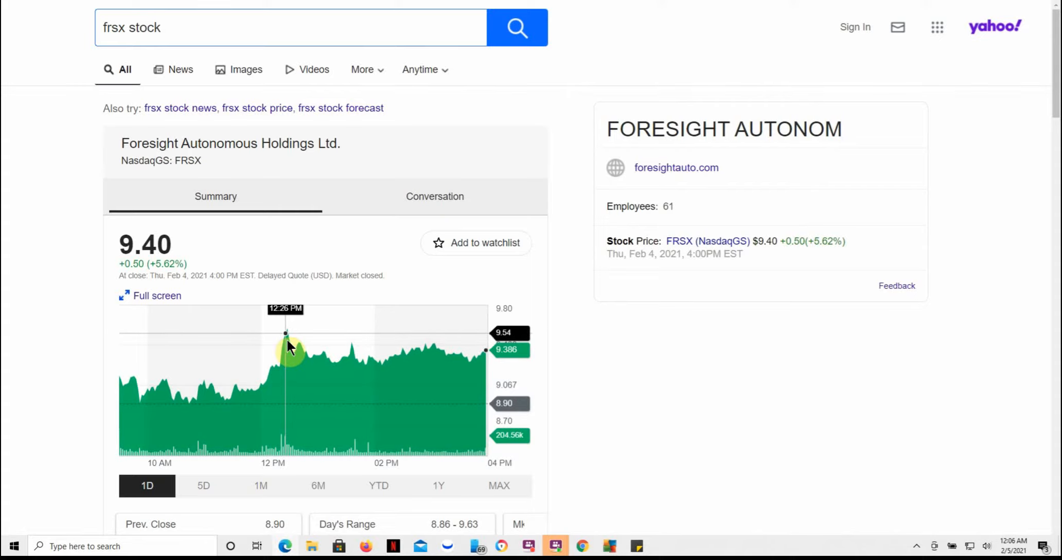
pyautogui.moveTo(290, 347)
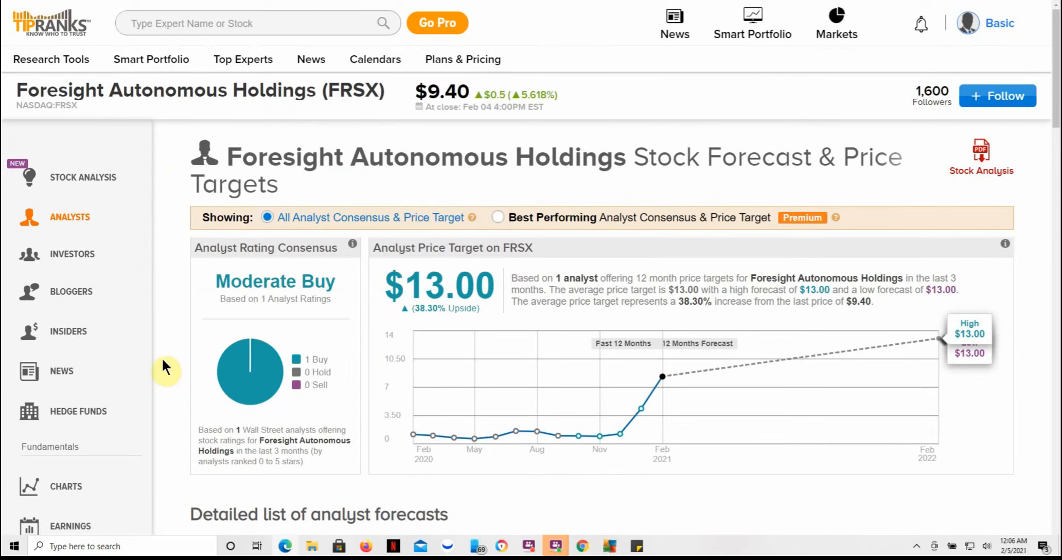
pyautogui.moveTo(315, 98)
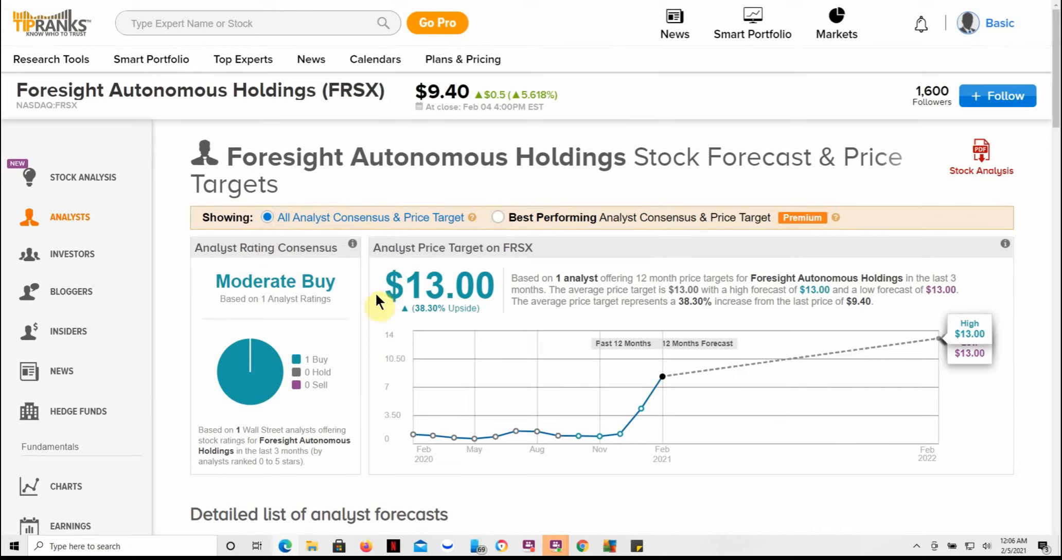
# Highlight the $13.00 price target and its one-analyst explanation on the TipRanks forecast
pyautogui.moveTo(389, 286); pyautogui.dragTo(468, 286)
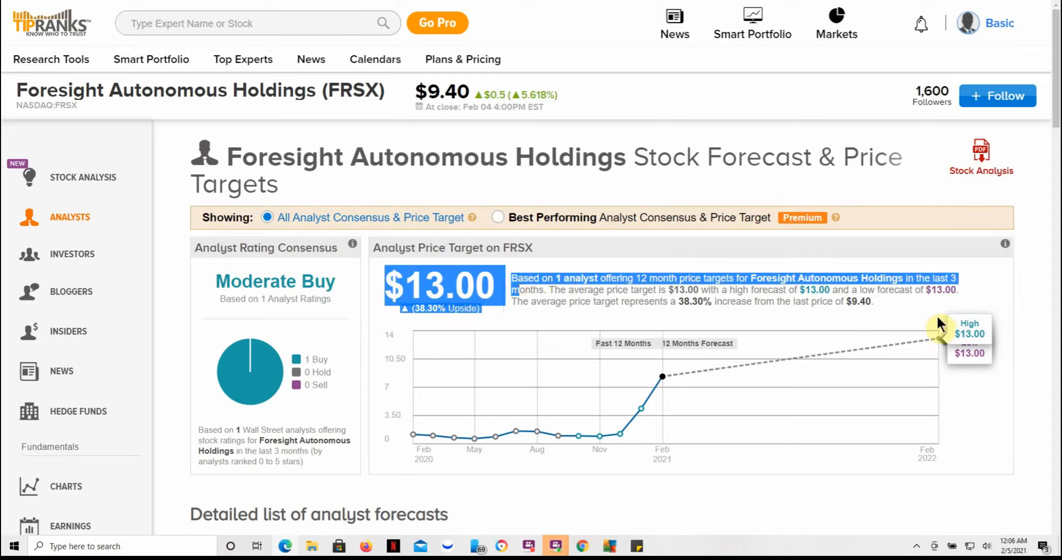
pyautogui.moveTo(514, 332)
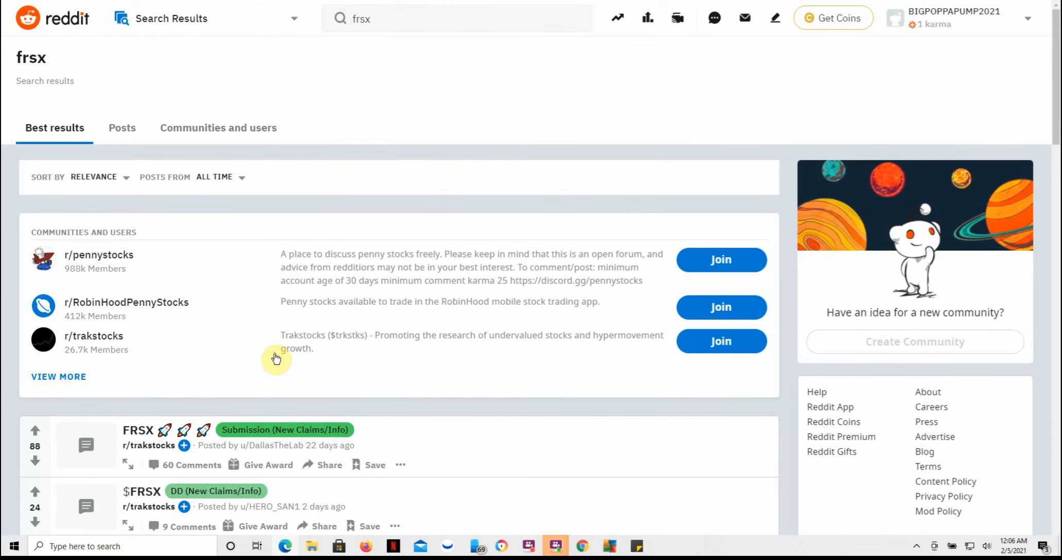
# Scroll down the Reddit 'frsx' Best results through buy-list posts and the Wunder Mobility deal news
pyautogui.scroll(-3)
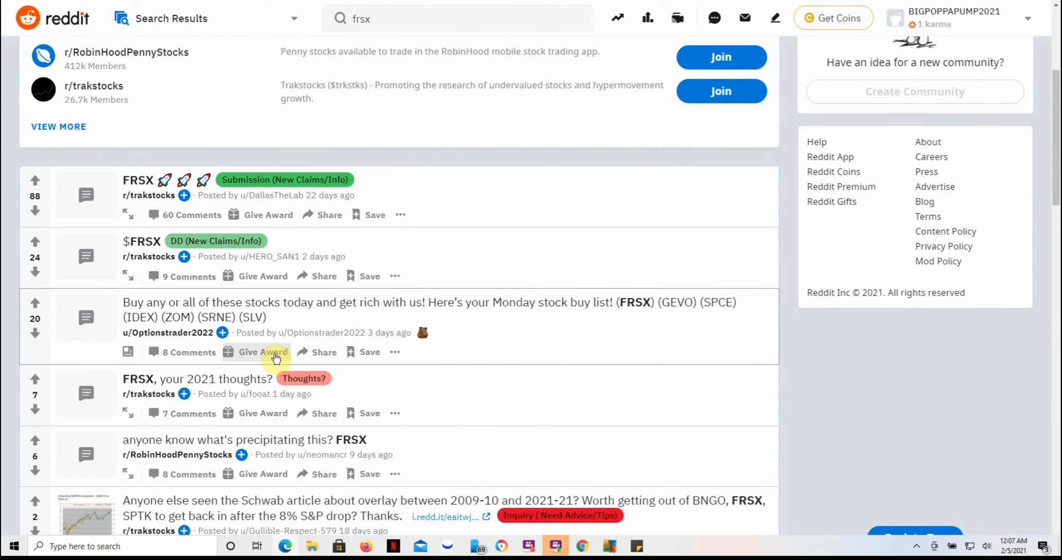
pyautogui.moveTo(501, 409)
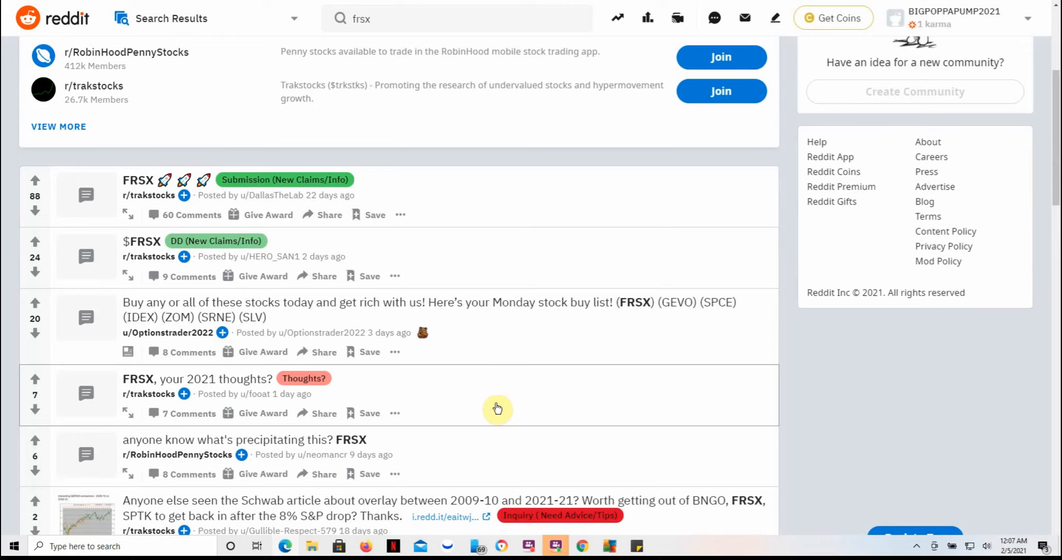
pyautogui.moveTo(181, 322)
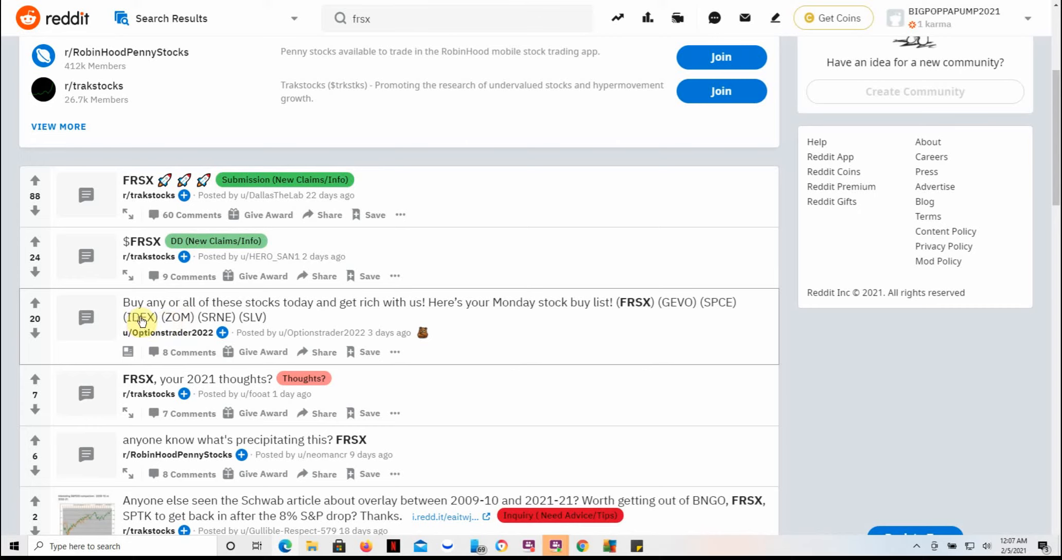
pyautogui.moveTo(433, 378)
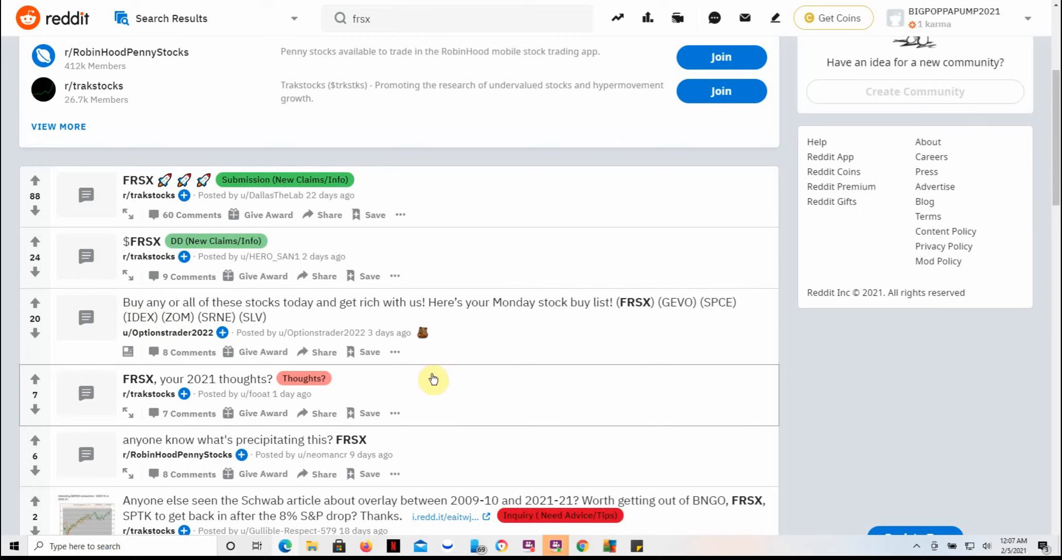
pyautogui.scroll(-3)
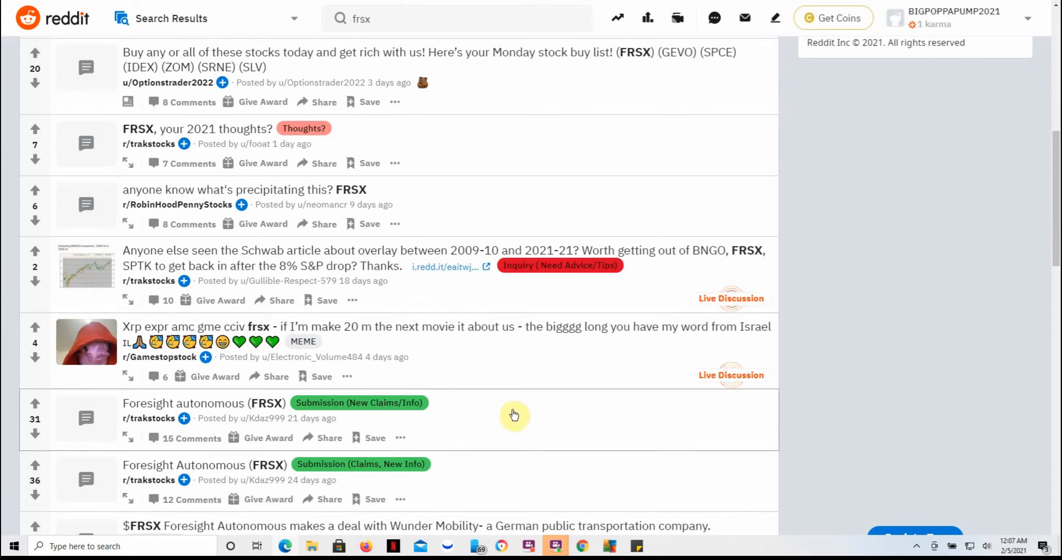
pyautogui.moveTo(508, 391)
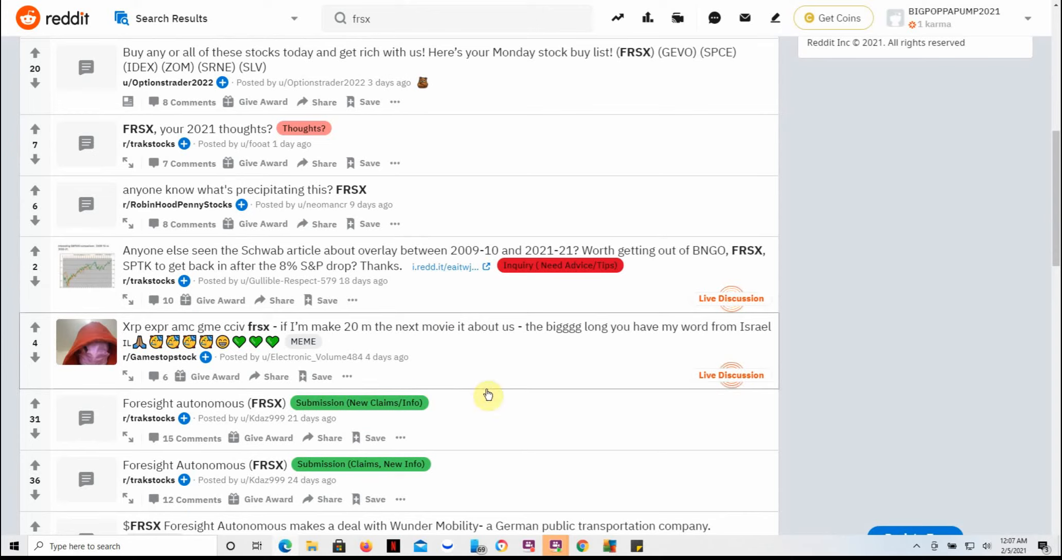
pyautogui.scroll(-3)
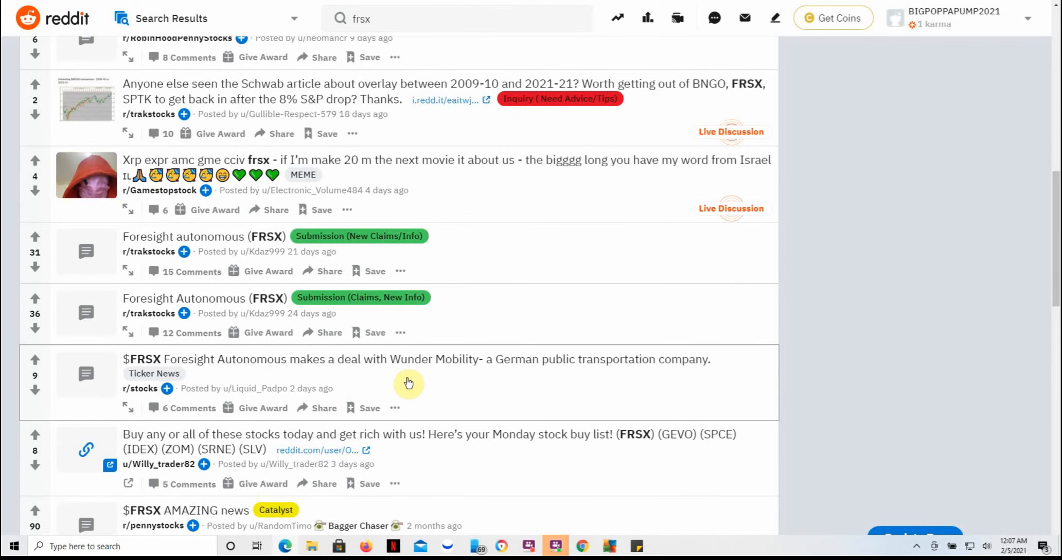
pyautogui.scroll(-3)
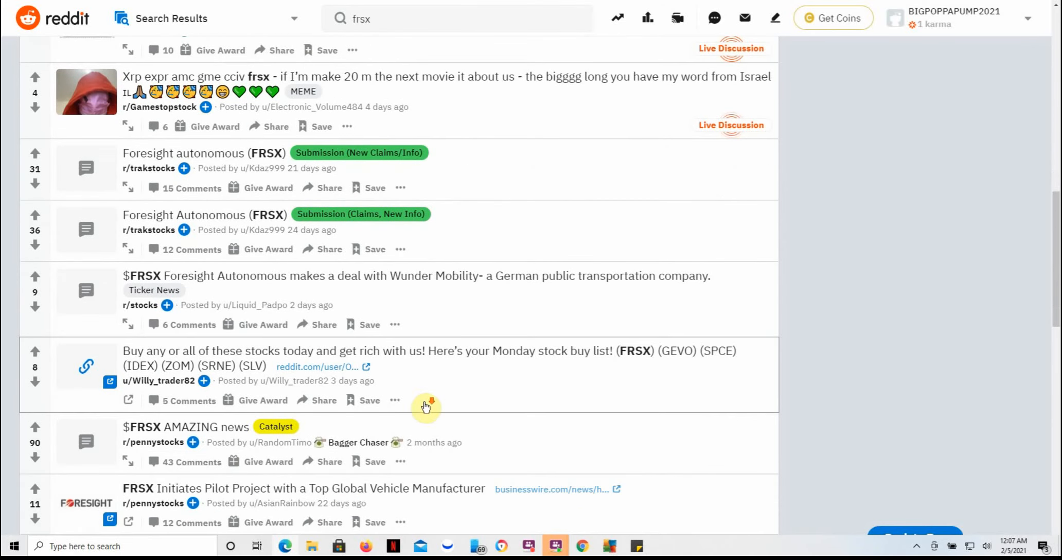
pyautogui.moveTo(450, 384)
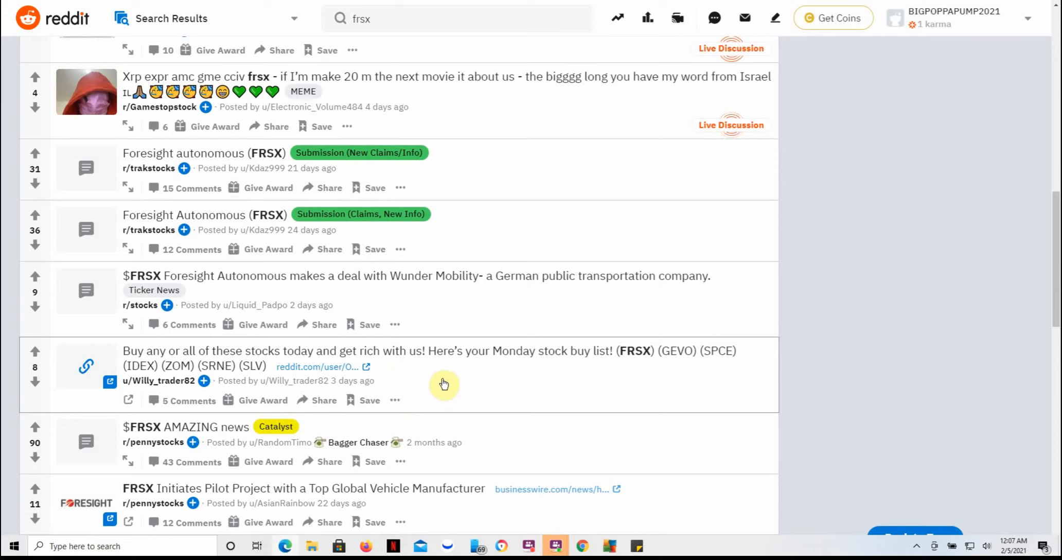
pyautogui.moveTo(210, 369)
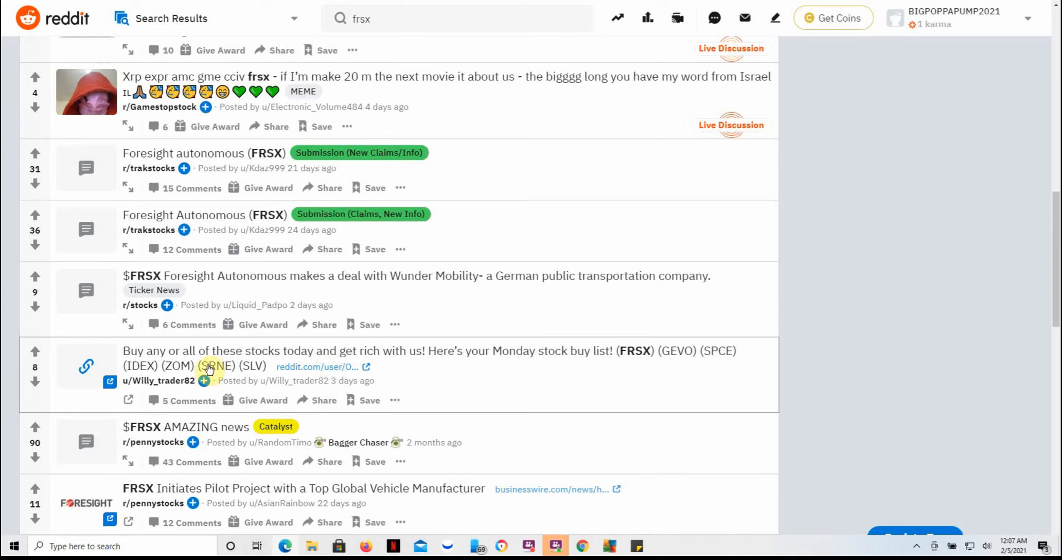